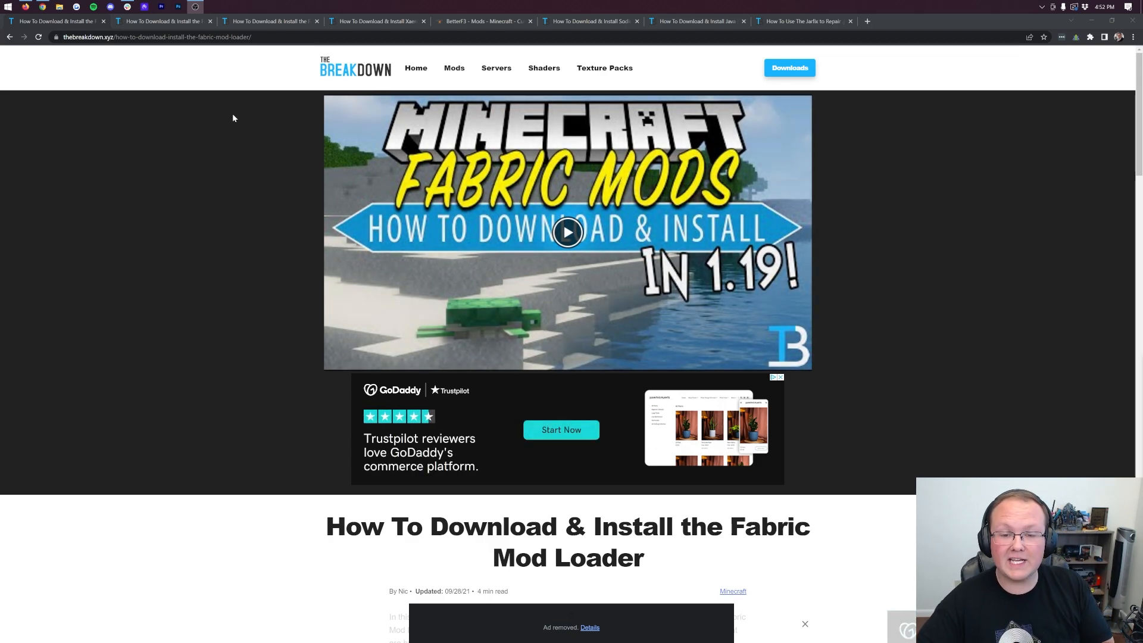
pyautogui.moveTo(255, 184)
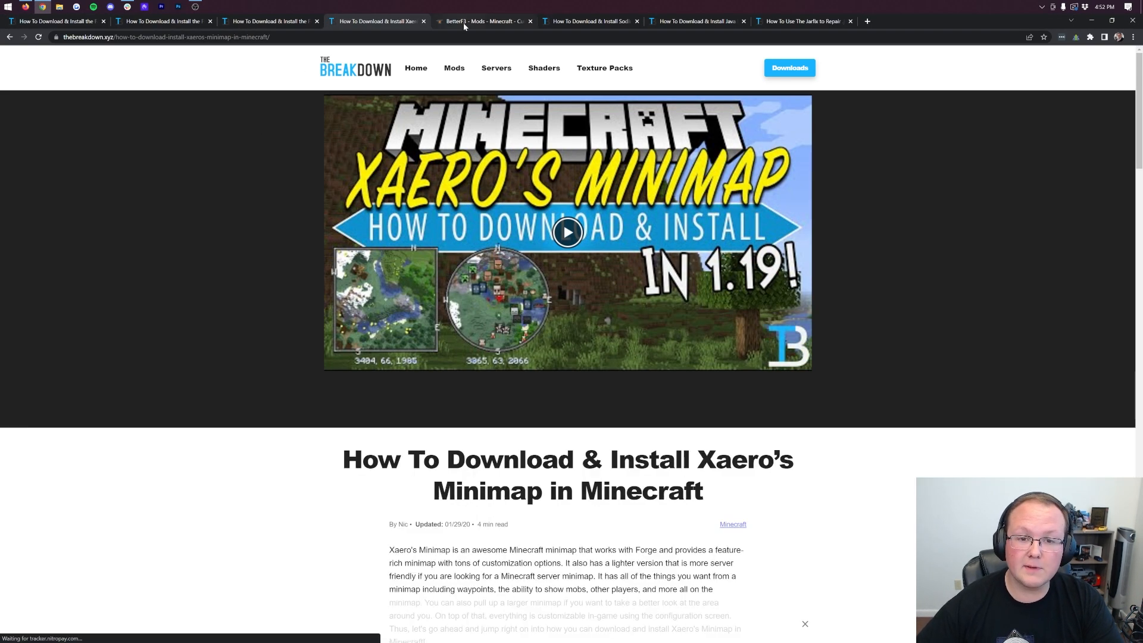
# Download the universal Fabric installer jar, fabric-installer-0.11.0.jar, from the Fabric installer page
pyautogui.click(591, 21)
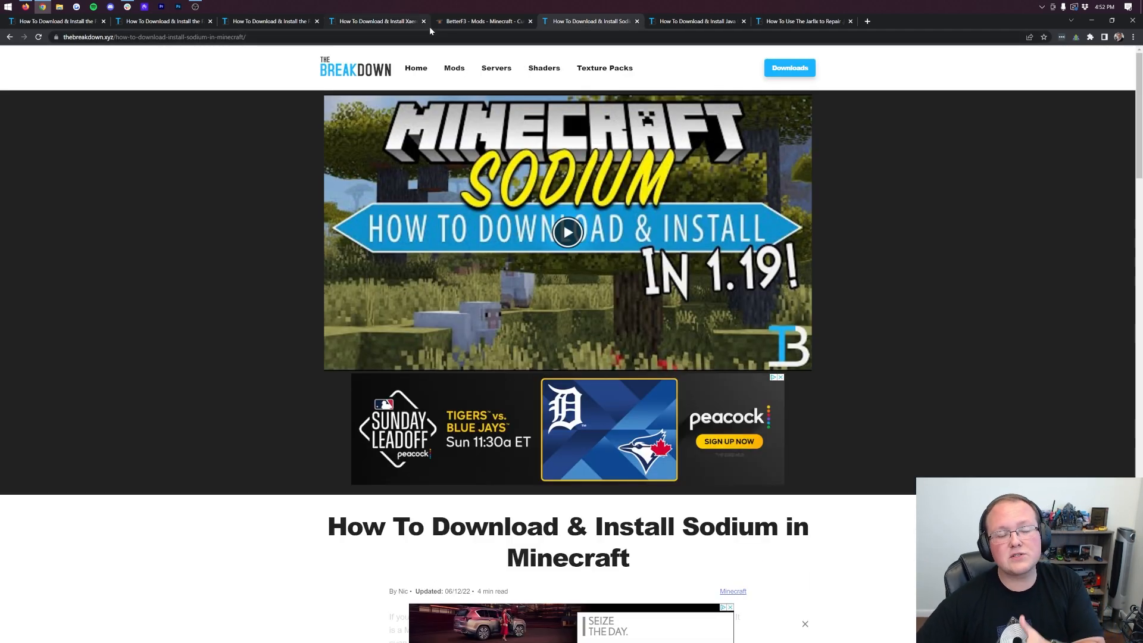
pyautogui.moveTo(477, 20)
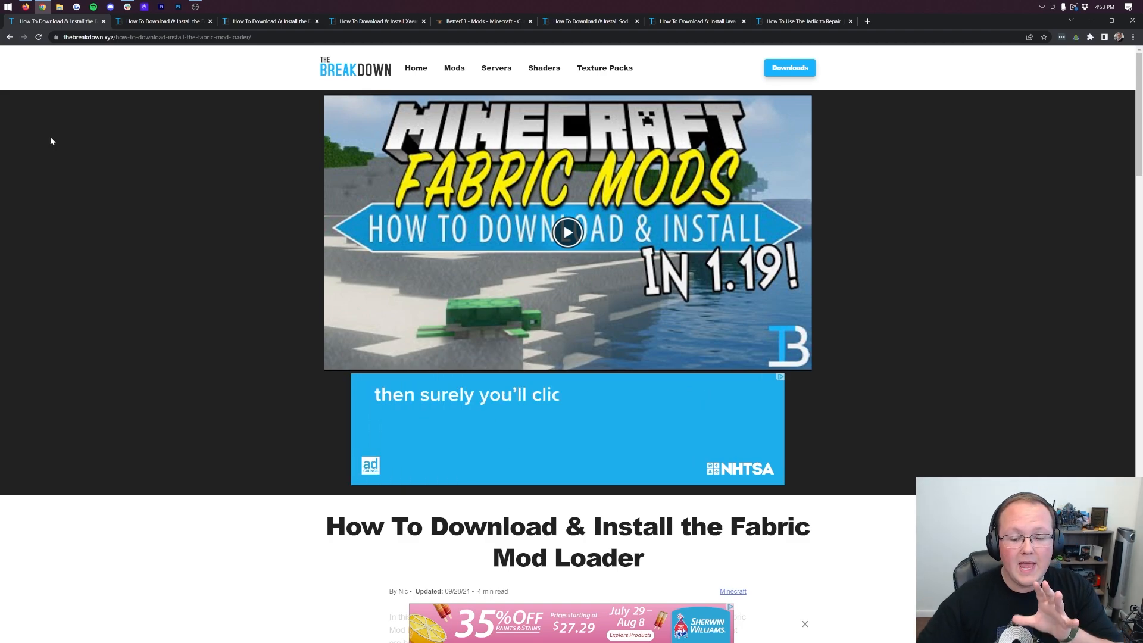
pyautogui.scroll(-3)
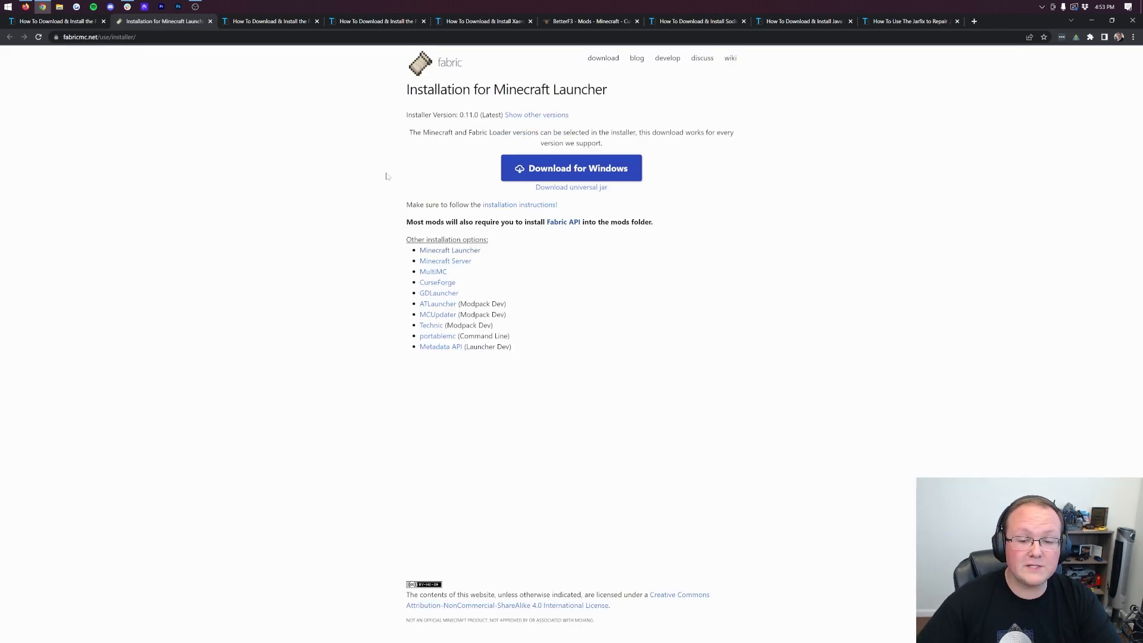
pyautogui.moveTo(570, 187)
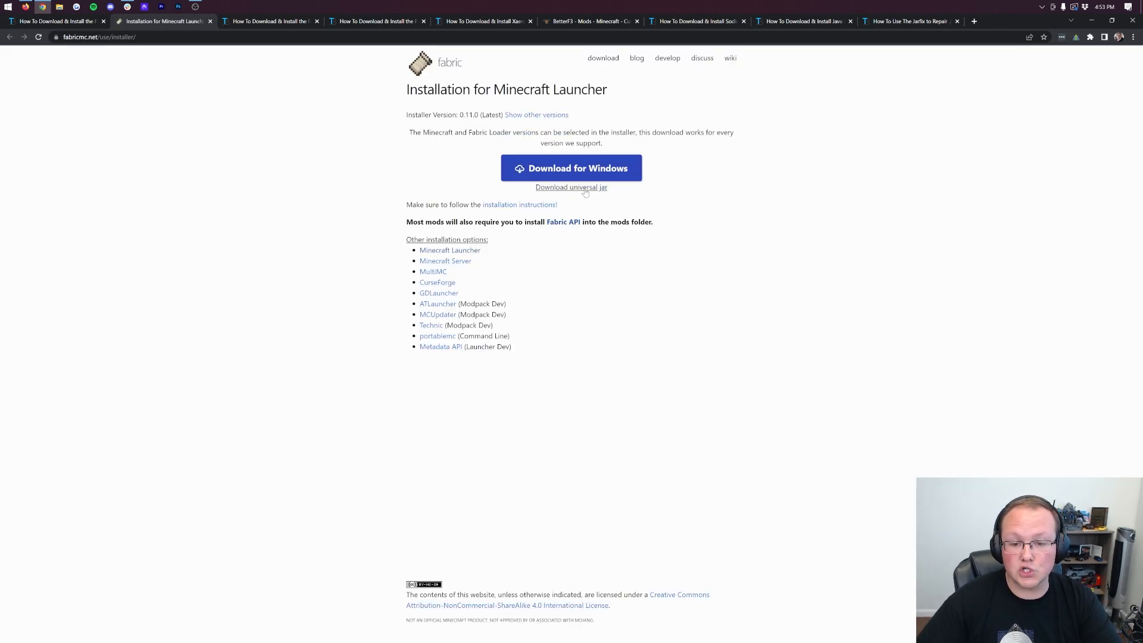
pyautogui.moveTo(587, 202)
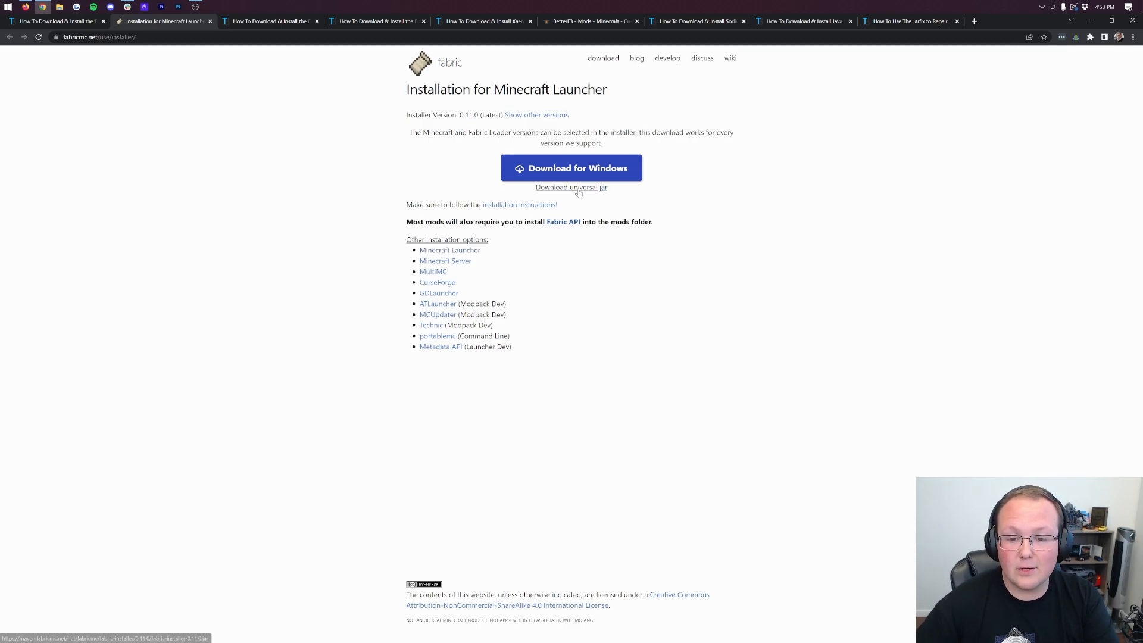
pyautogui.click(570, 187)
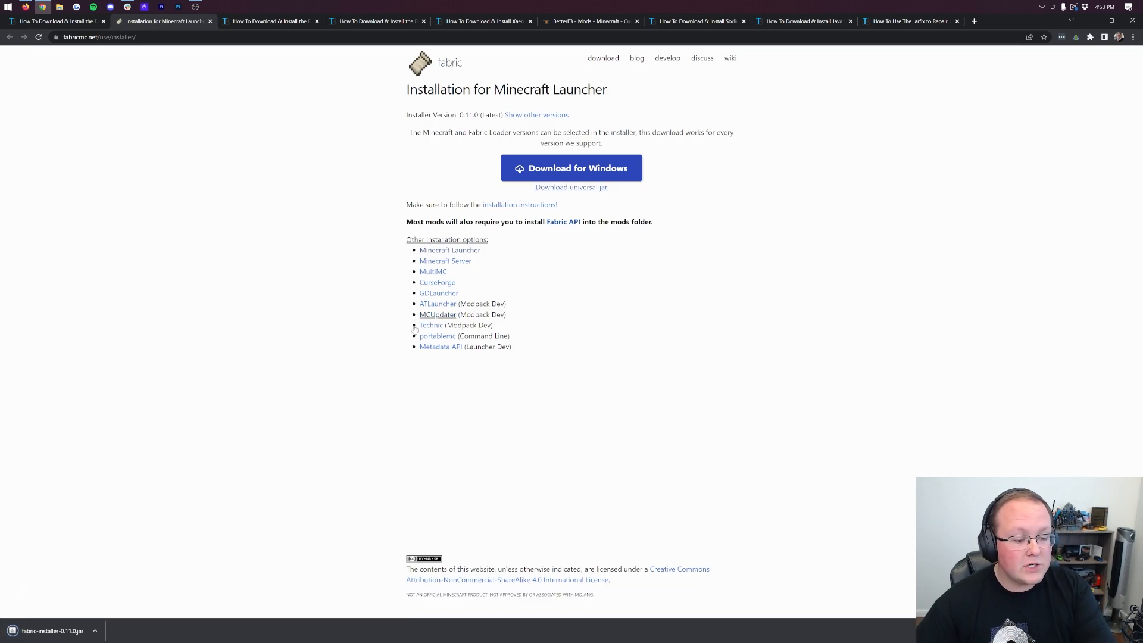
pyautogui.moveTo(139, 525)
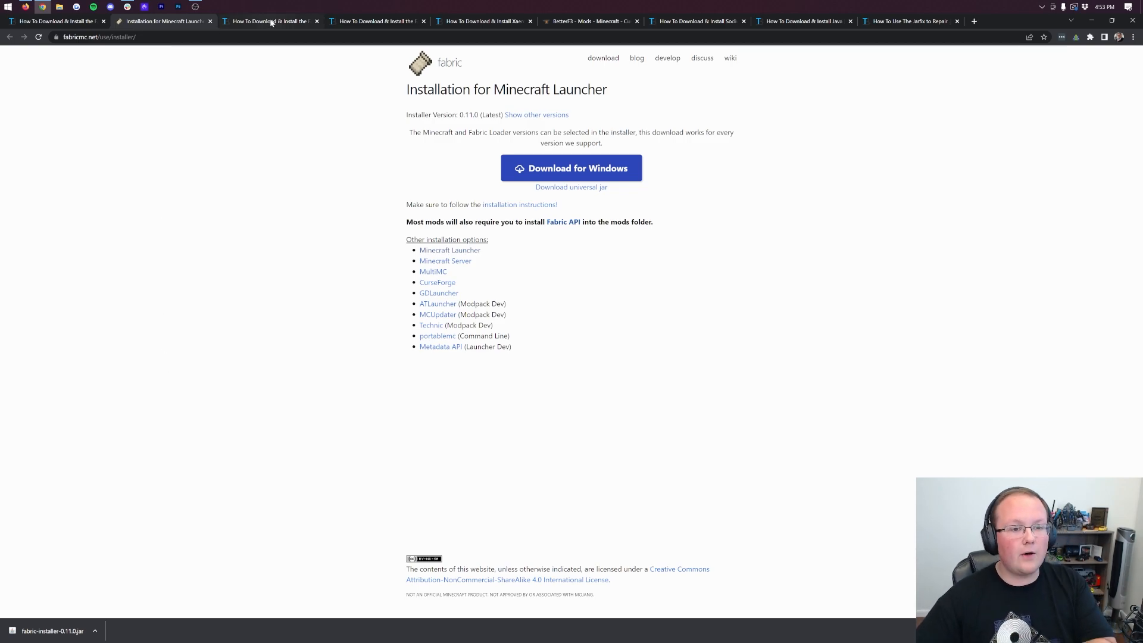
pyautogui.moveTo(270, 21)
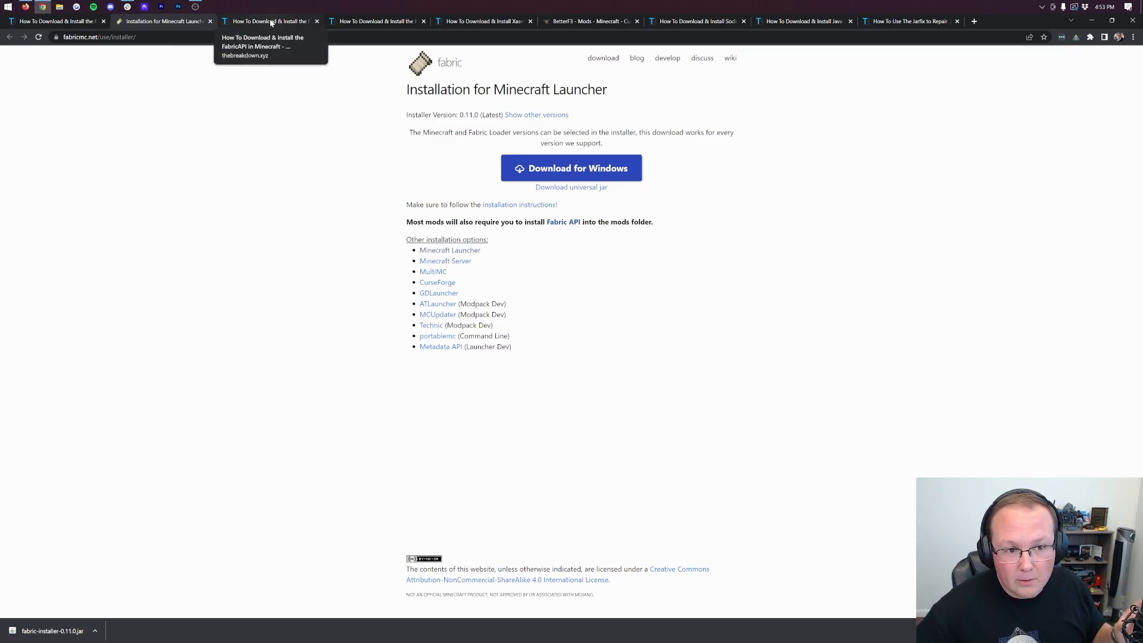
# Go to the FabricAPI tutorial and scroll down toward its CurseForge download link
pyautogui.click(270, 20)
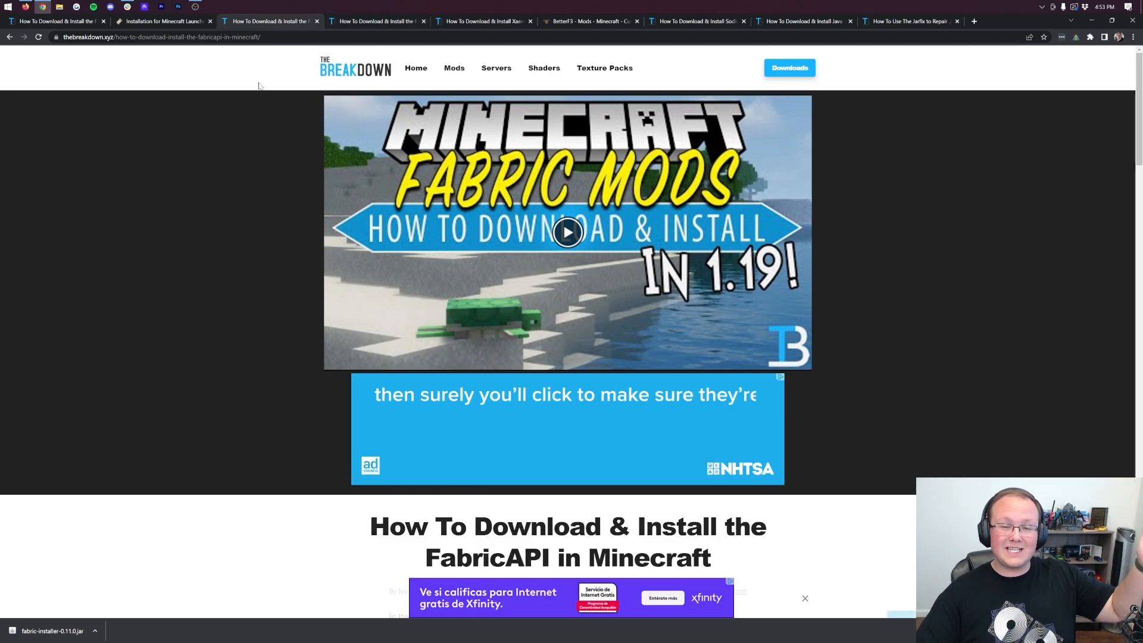
pyautogui.scroll(-3)
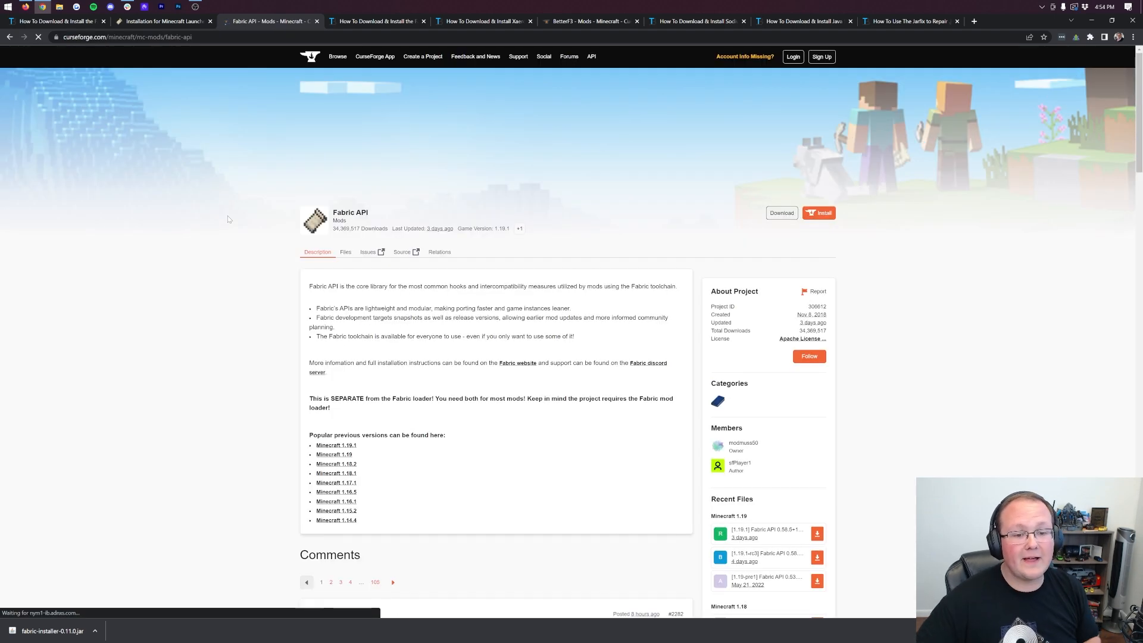
pyautogui.scroll(-3)
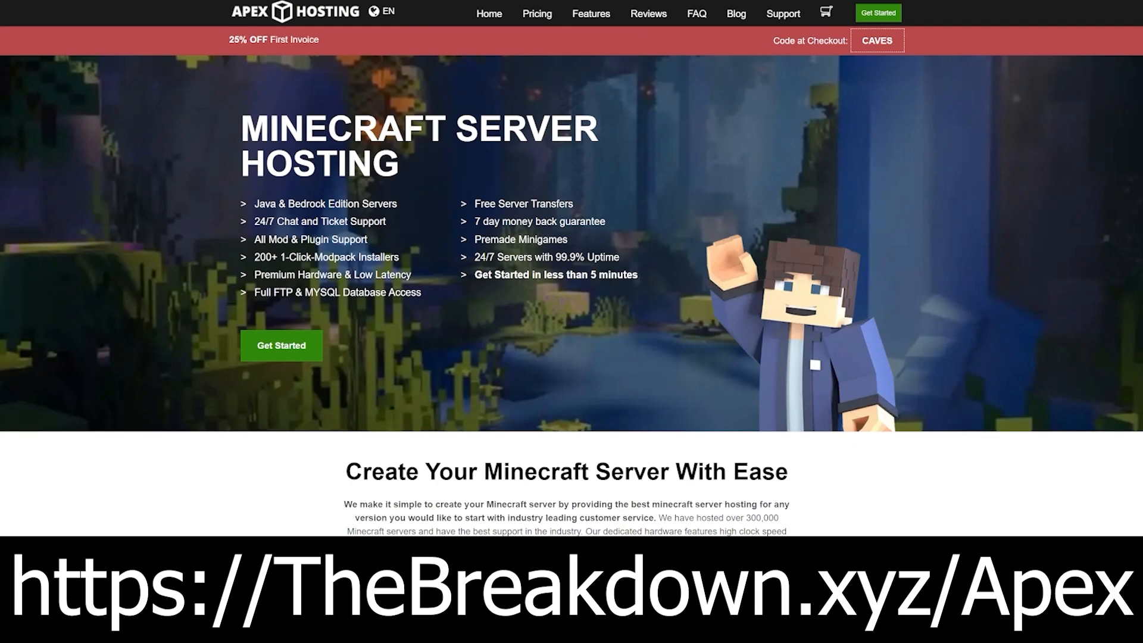
pyautogui.moveTo(467, 70)
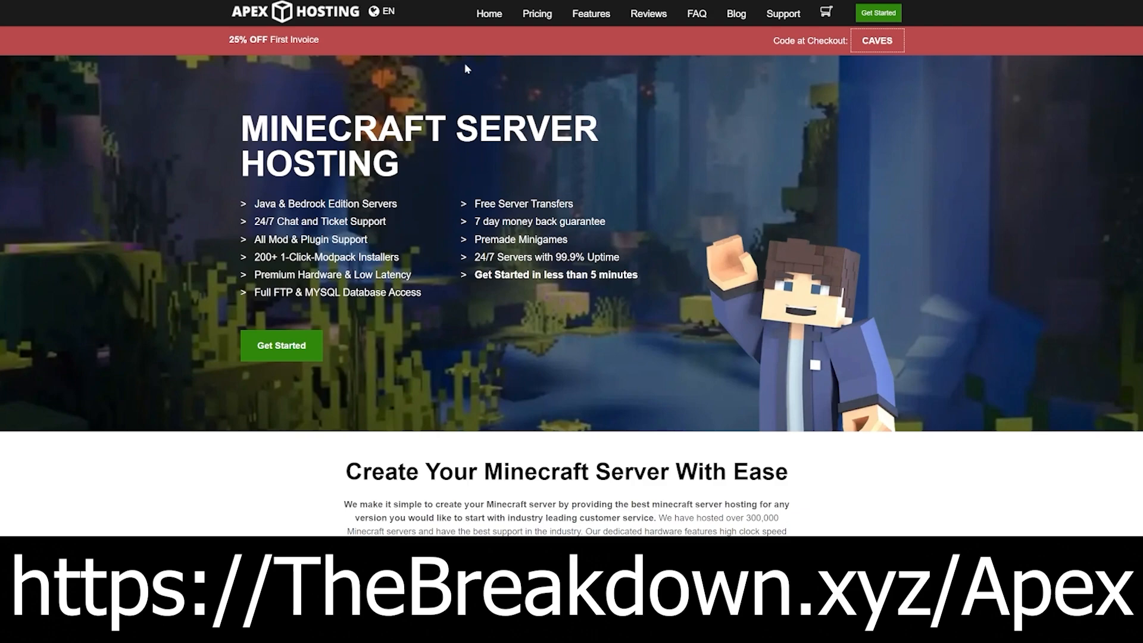
pyautogui.moveTo(154, 214)
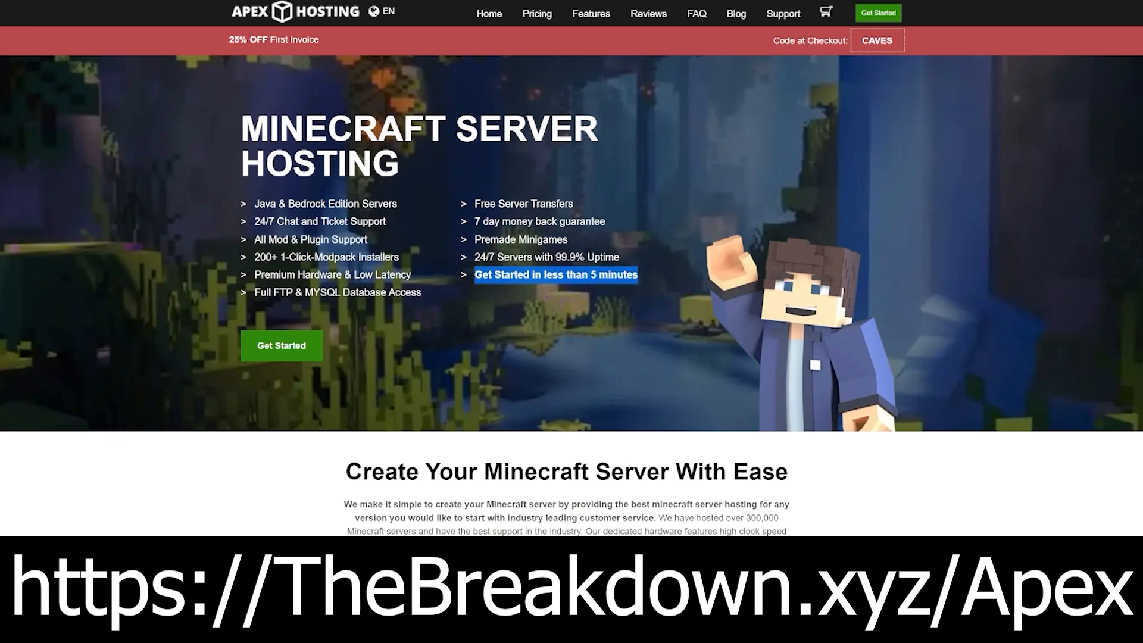
pyautogui.scroll(-3)
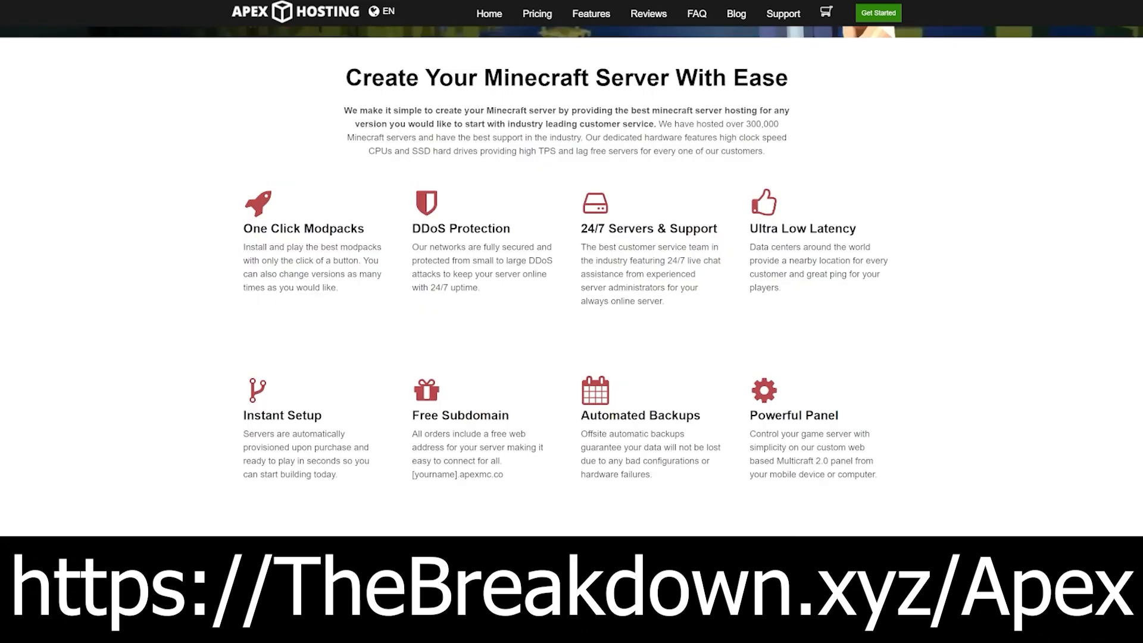
pyautogui.moveTo(413, 261); pyautogui.dragTo(448, 274)
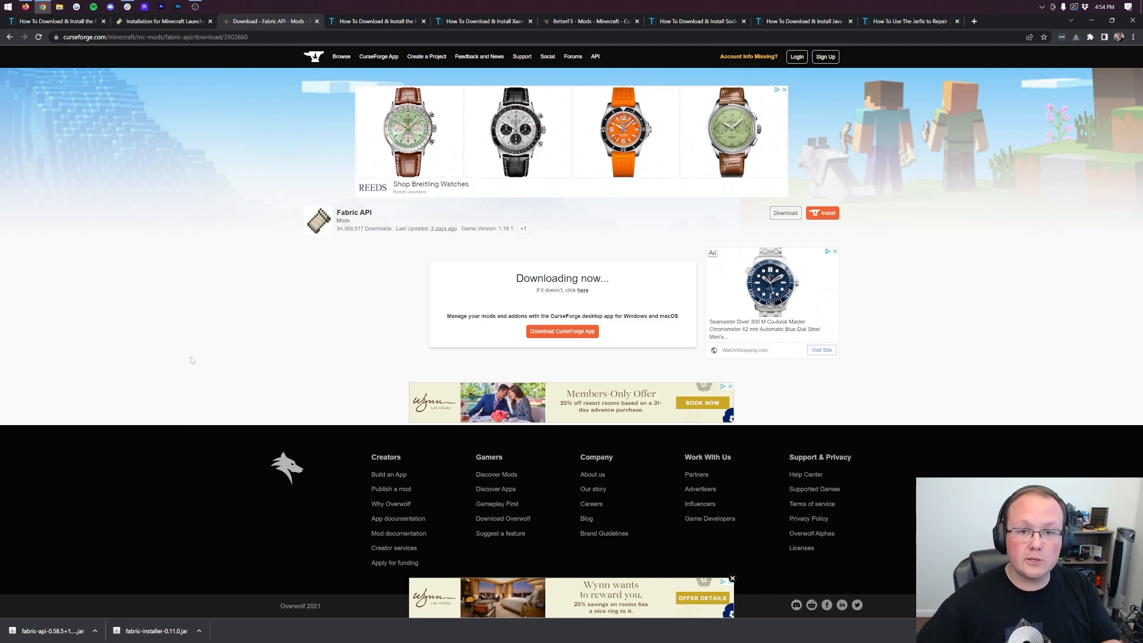
pyautogui.moveTo(453, 275)
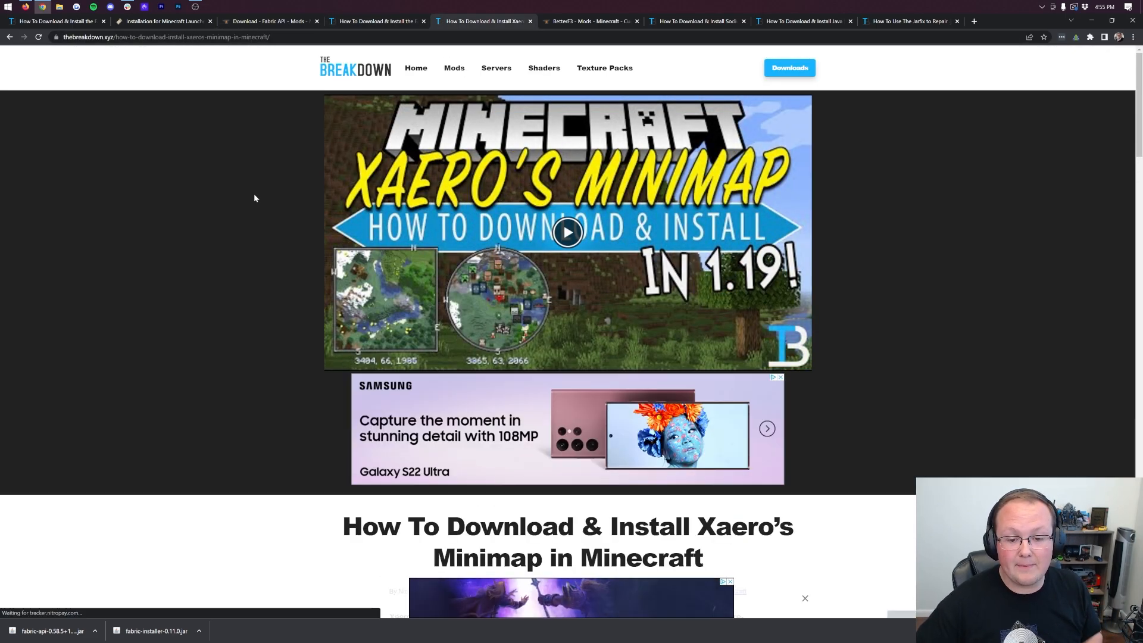
# Download the Fabric 1.19.1 file of Xaero's Minimap from its CurseForge Recent Files
pyautogui.scroll(-3)
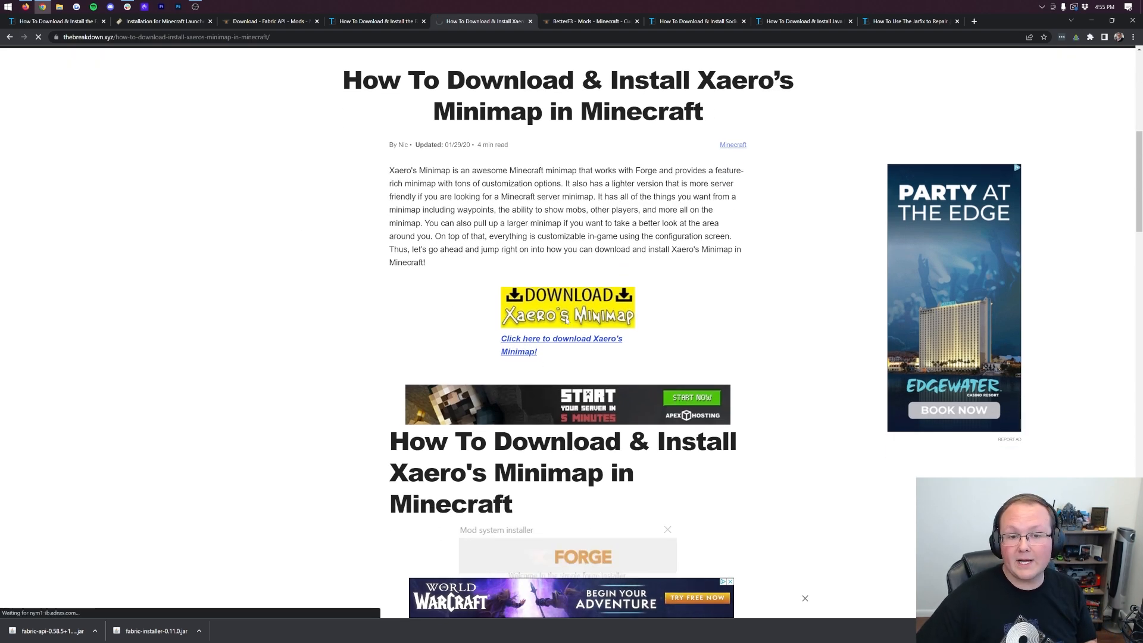
pyautogui.click(560, 344)
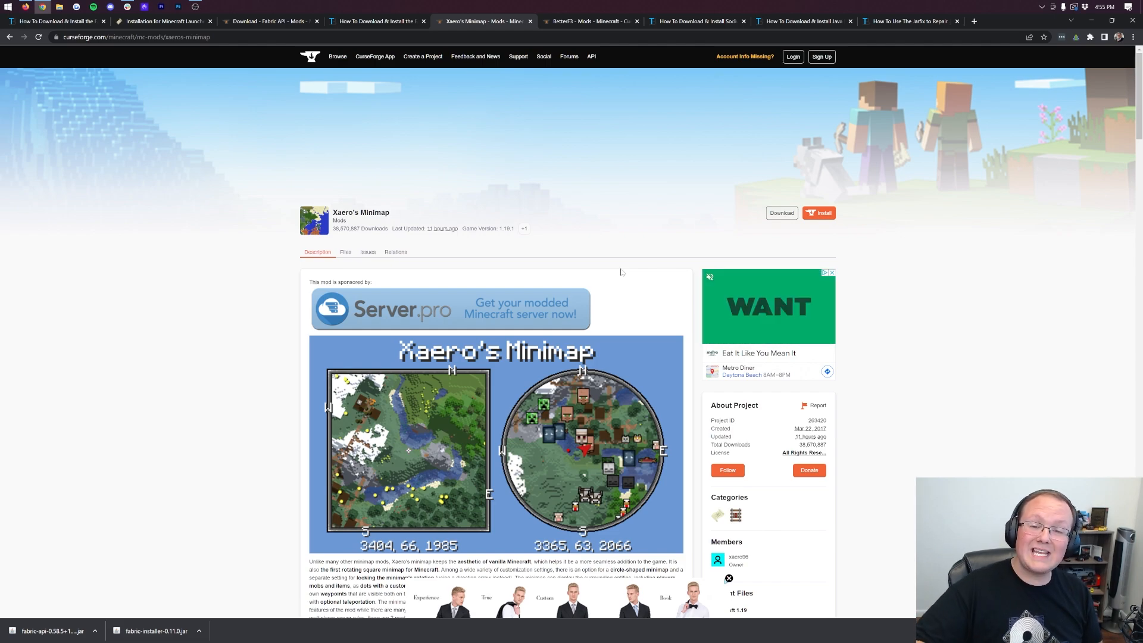
pyautogui.scroll(-3)
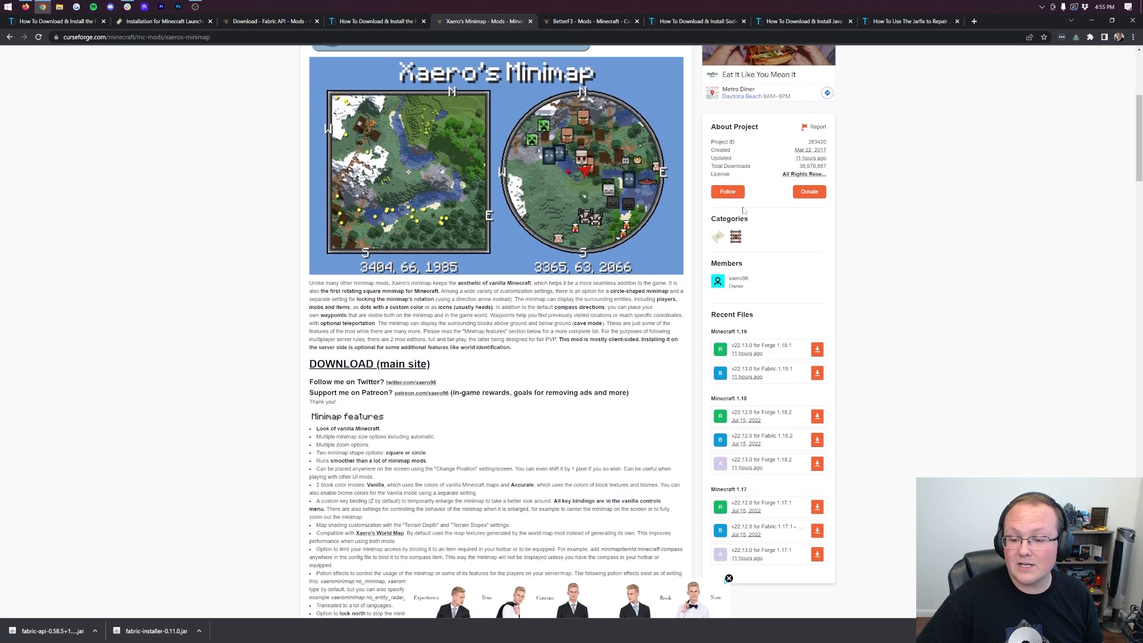
pyautogui.scroll(-3)
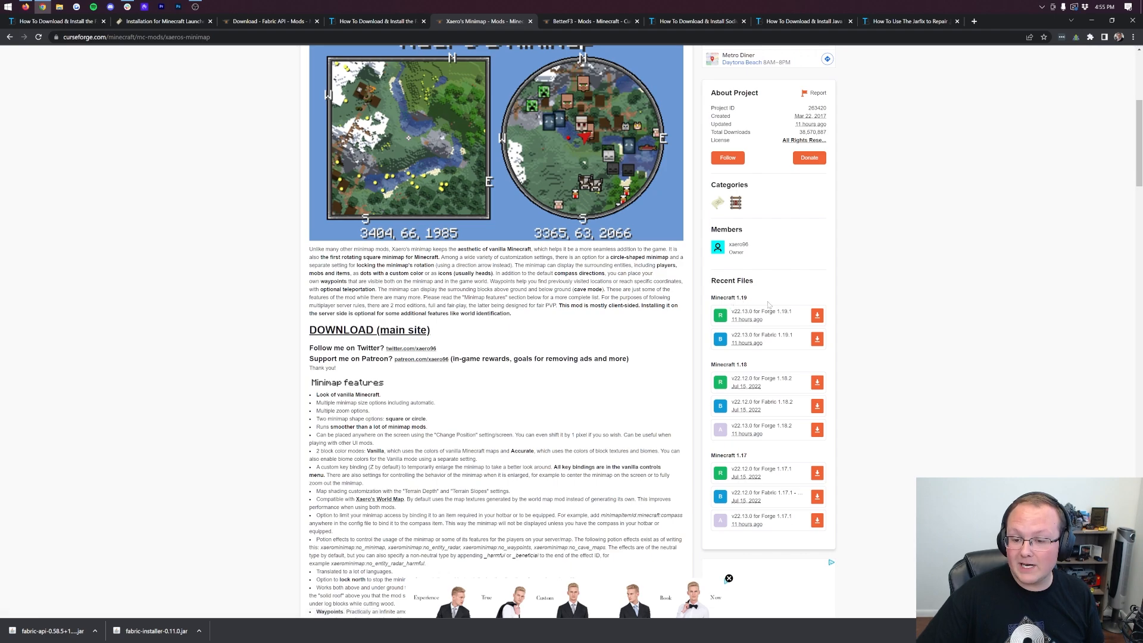
pyautogui.moveTo(765, 339)
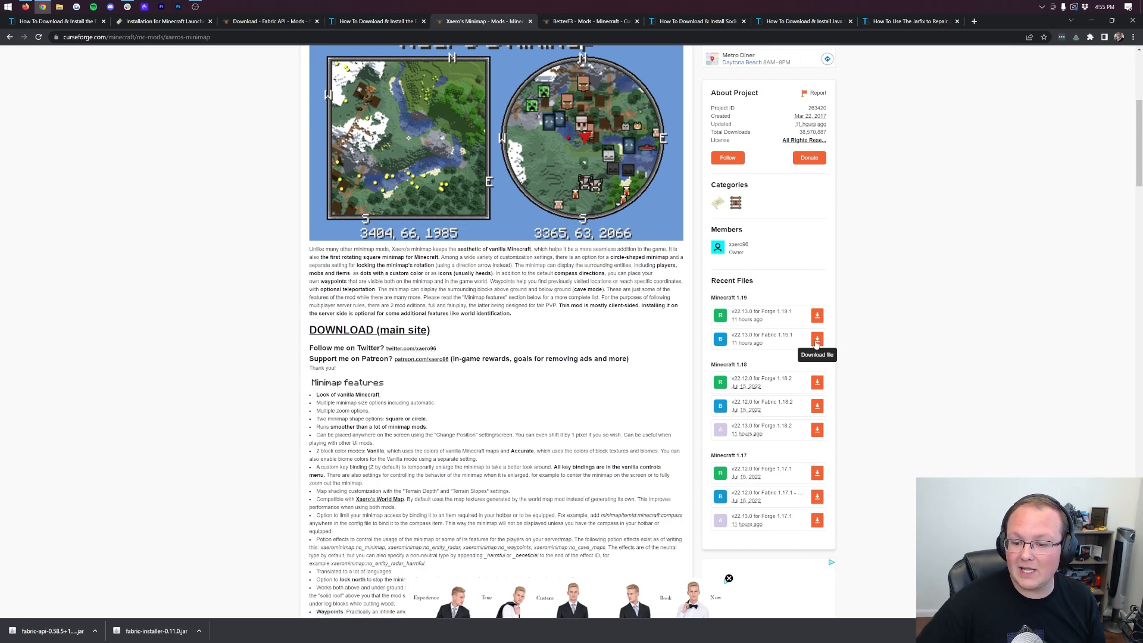
pyautogui.click(816, 338)
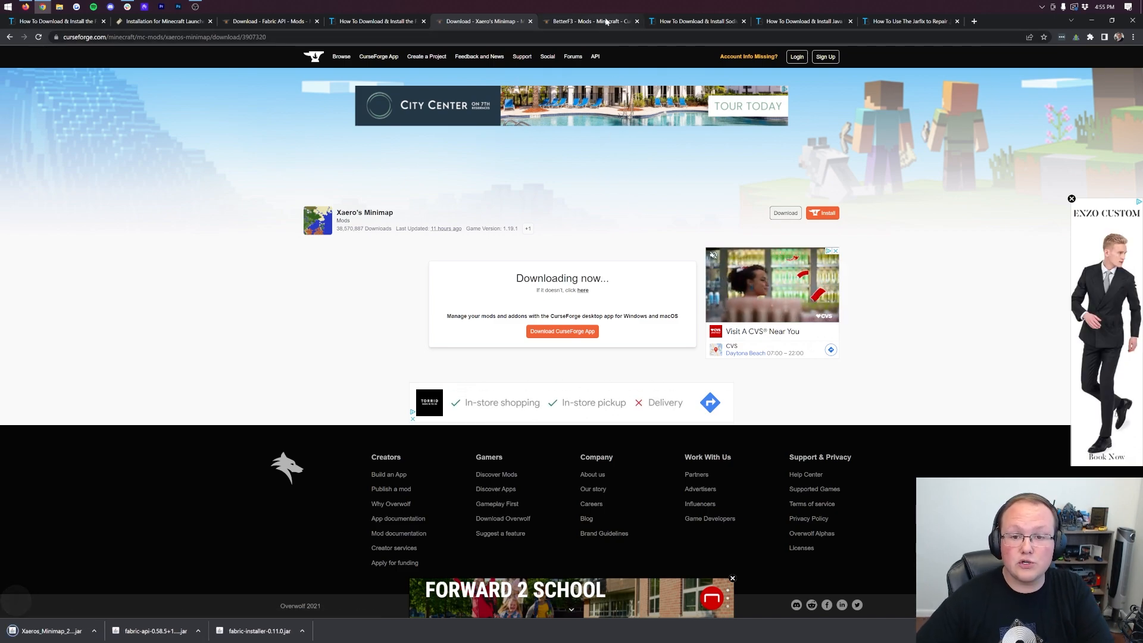
pyautogui.click(590, 20)
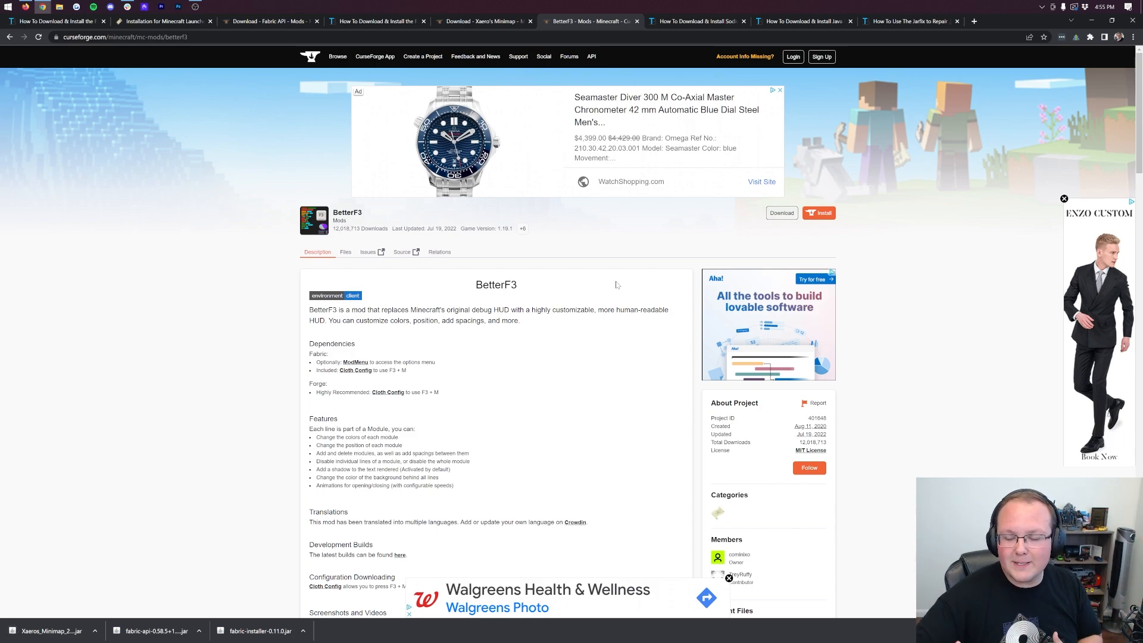
# Scroll BetterF3's CurseForge page to Recent Files, then move on to the Sodium guide
pyautogui.scroll(-3)
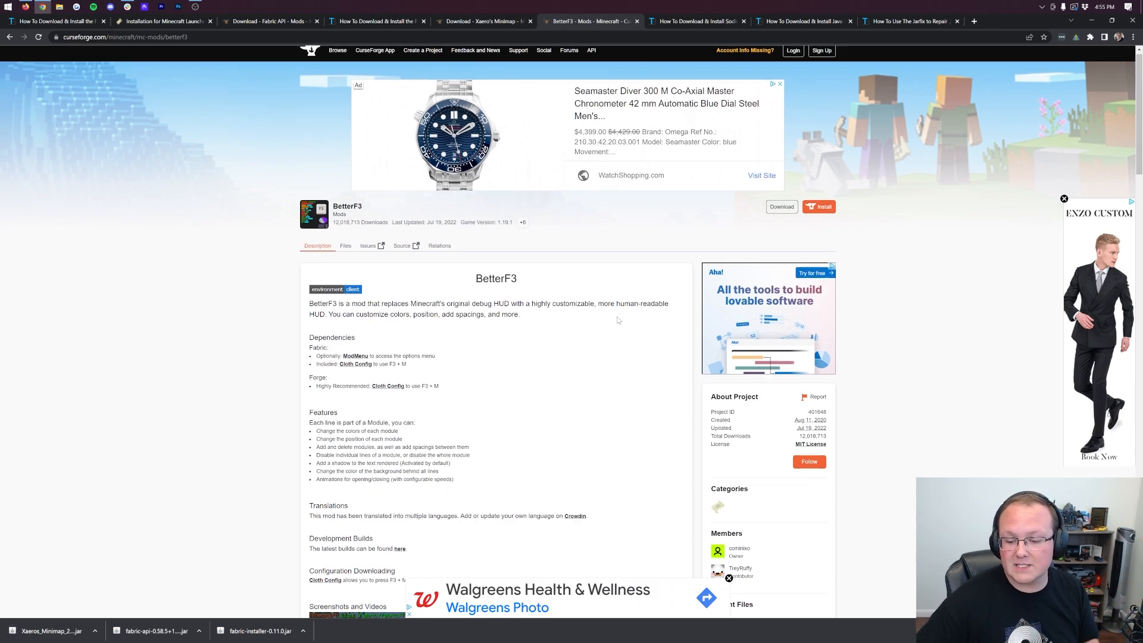
pyautogui.scroll(-3)
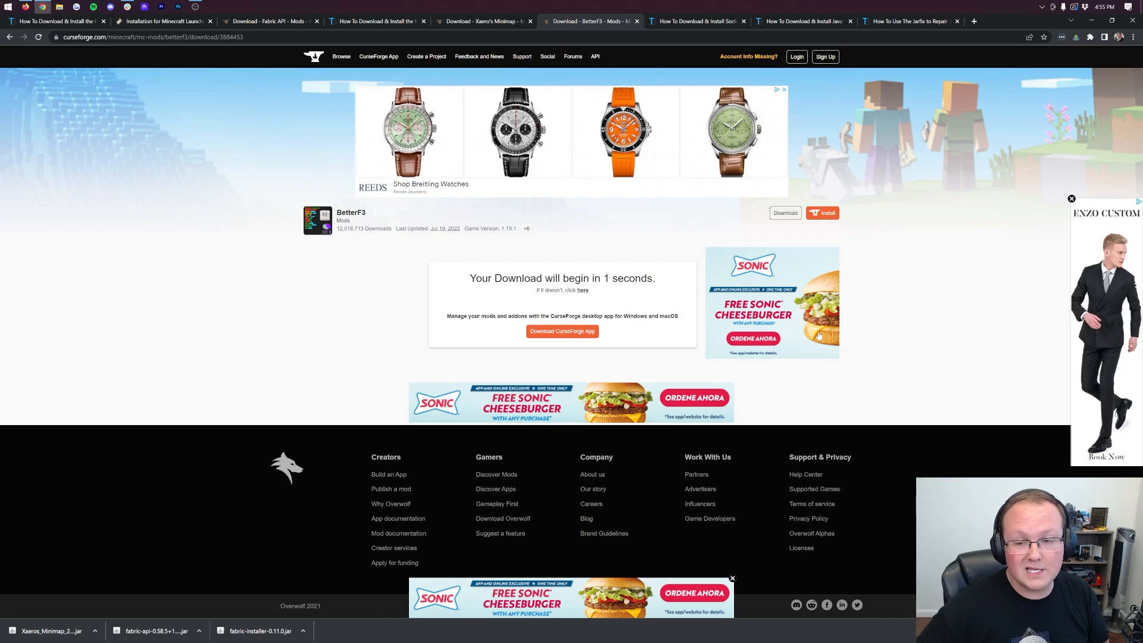
pyautogui.click(697, 20)
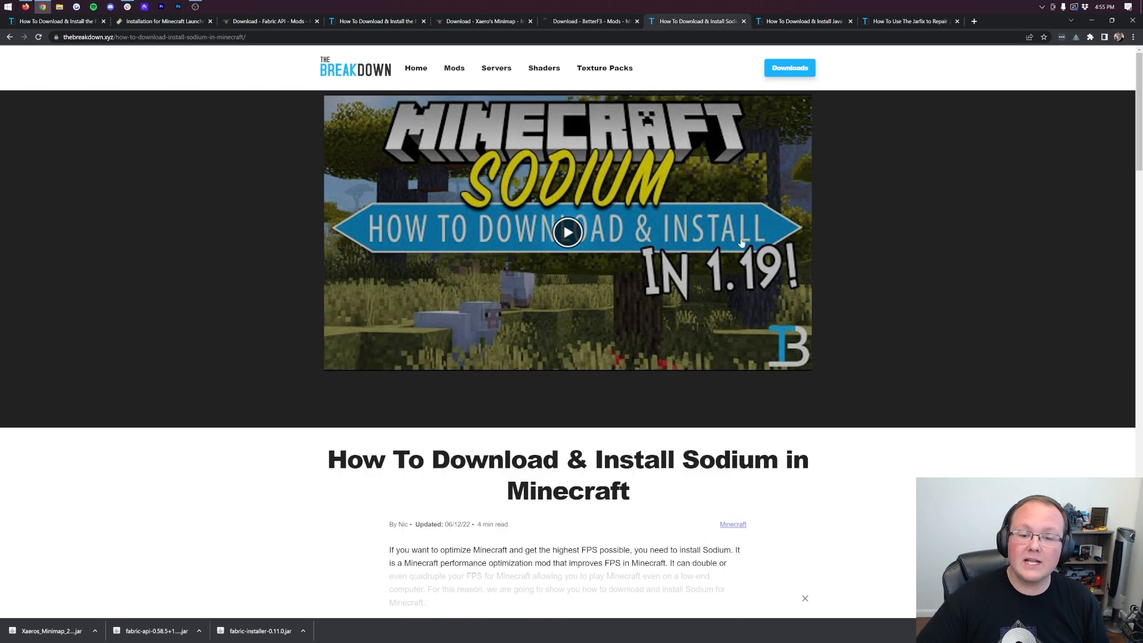
# Reach Sodium's CurseForge page from The Breakdown and download the Minecraft 1.19 file
pyautogui.scroll(-3)
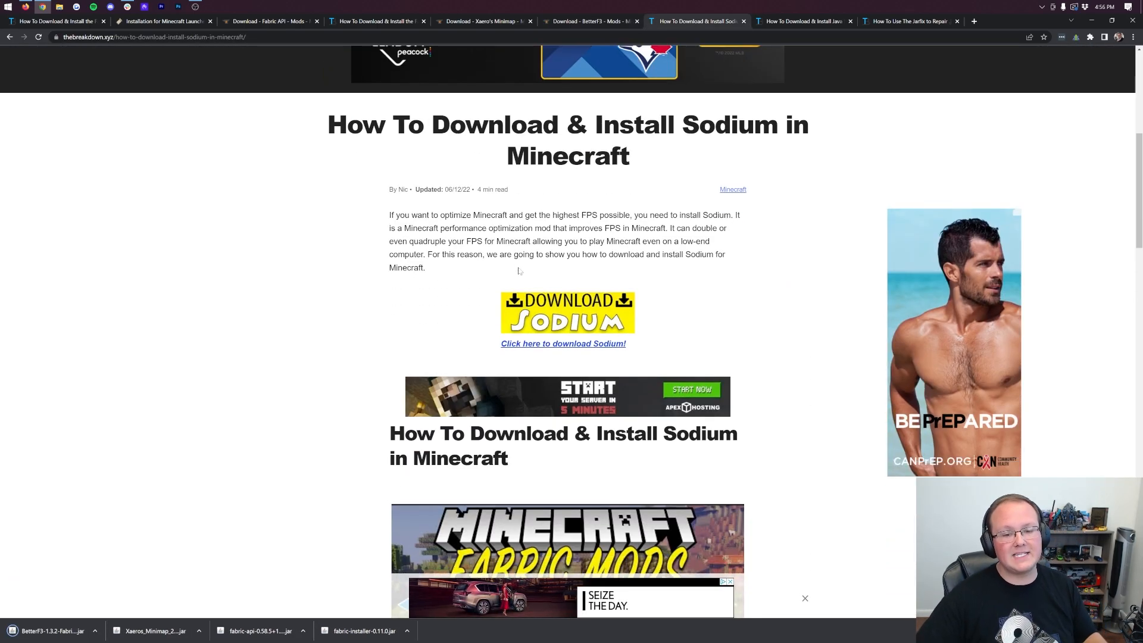
pyautogui.click(563, 342)
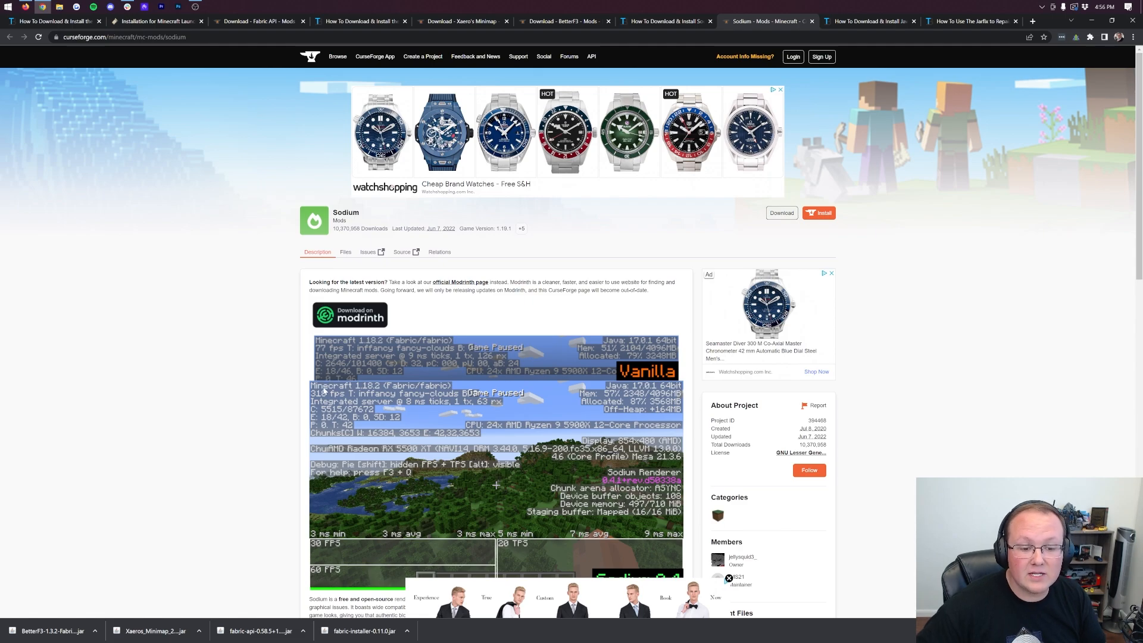
pyautogui.scroll(-3)
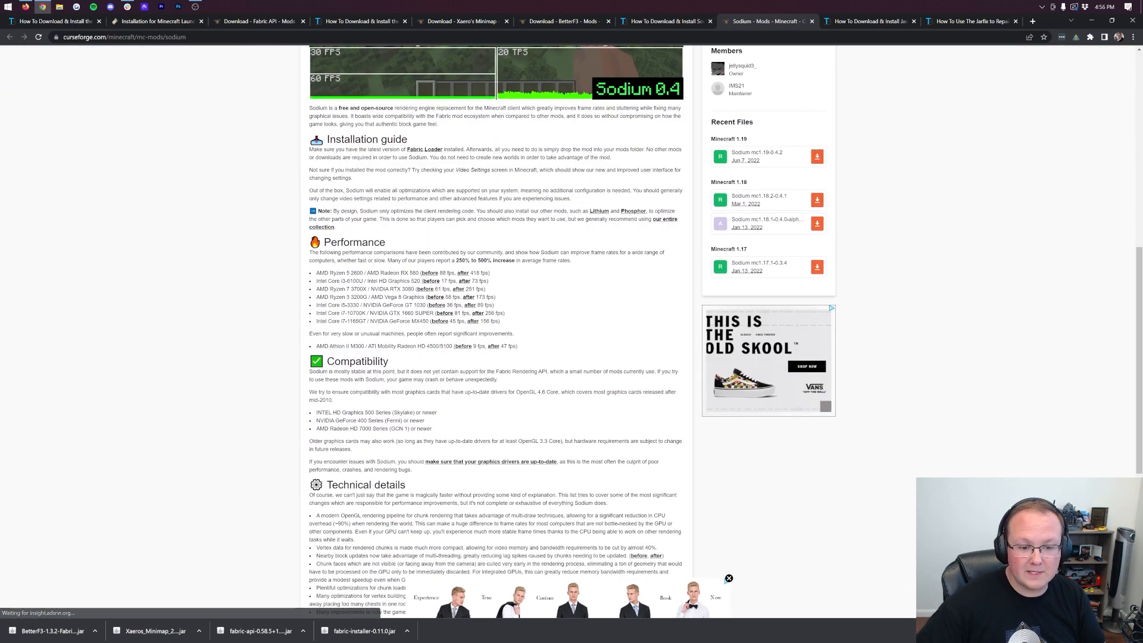
pyautogui.scroll(3)
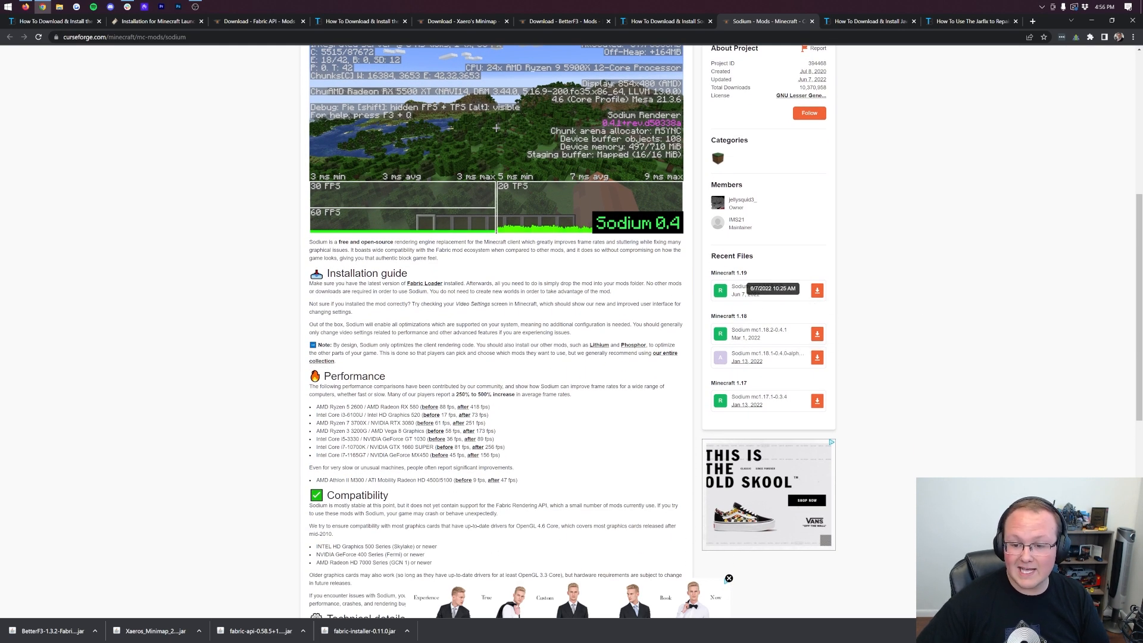
pyautogui.click(816, 290)
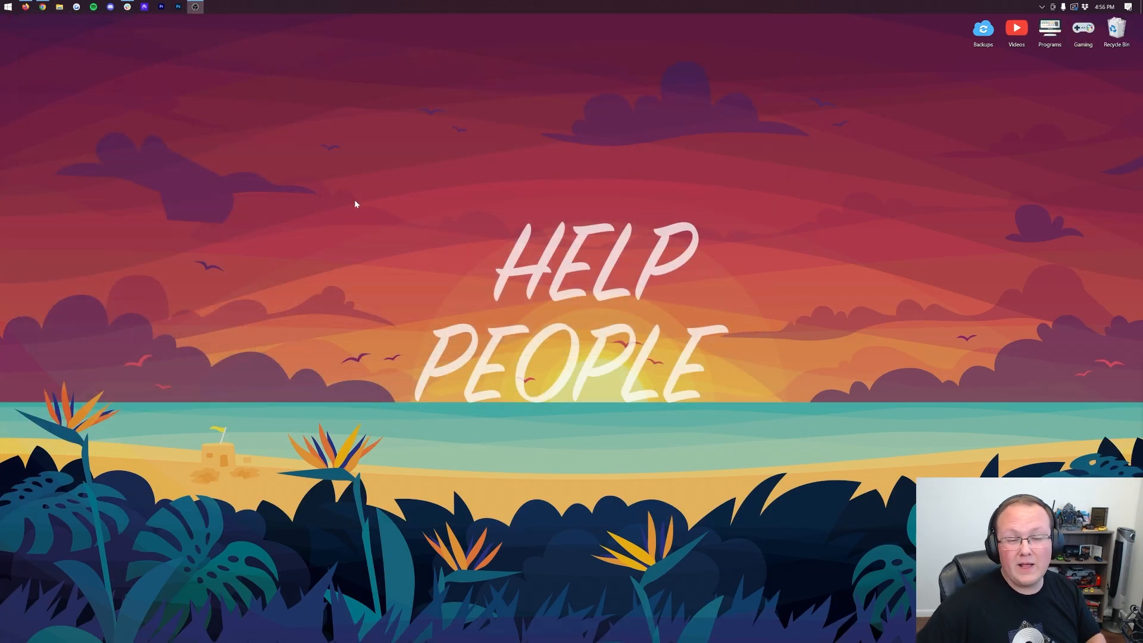
pyautogui.moveTo(255, 155)
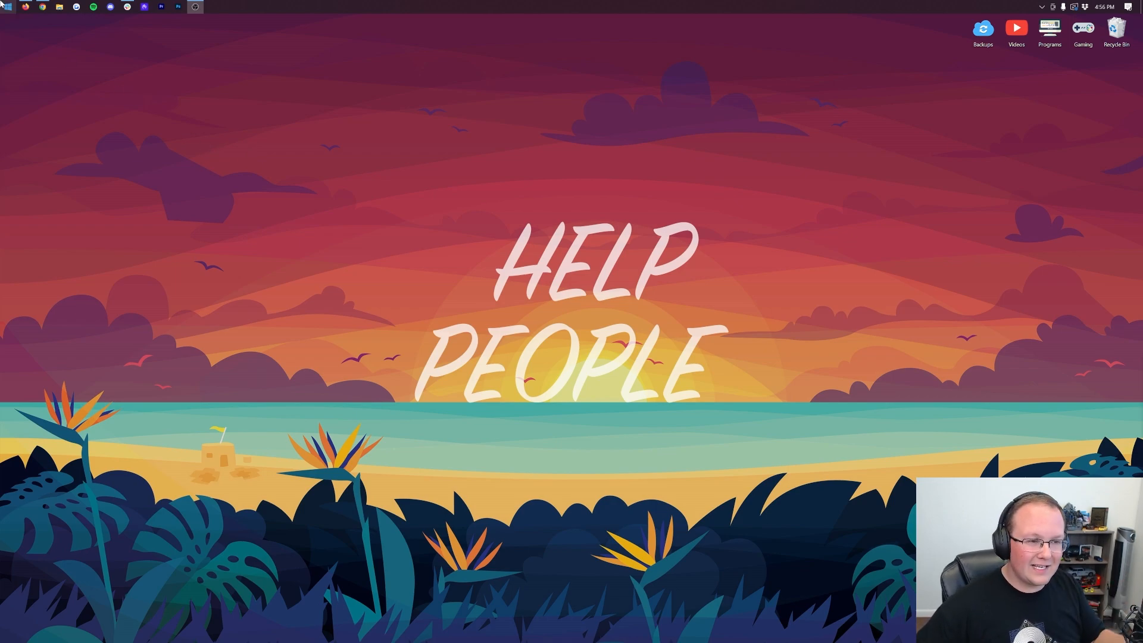
pyautogui.moveTo(6, 6)
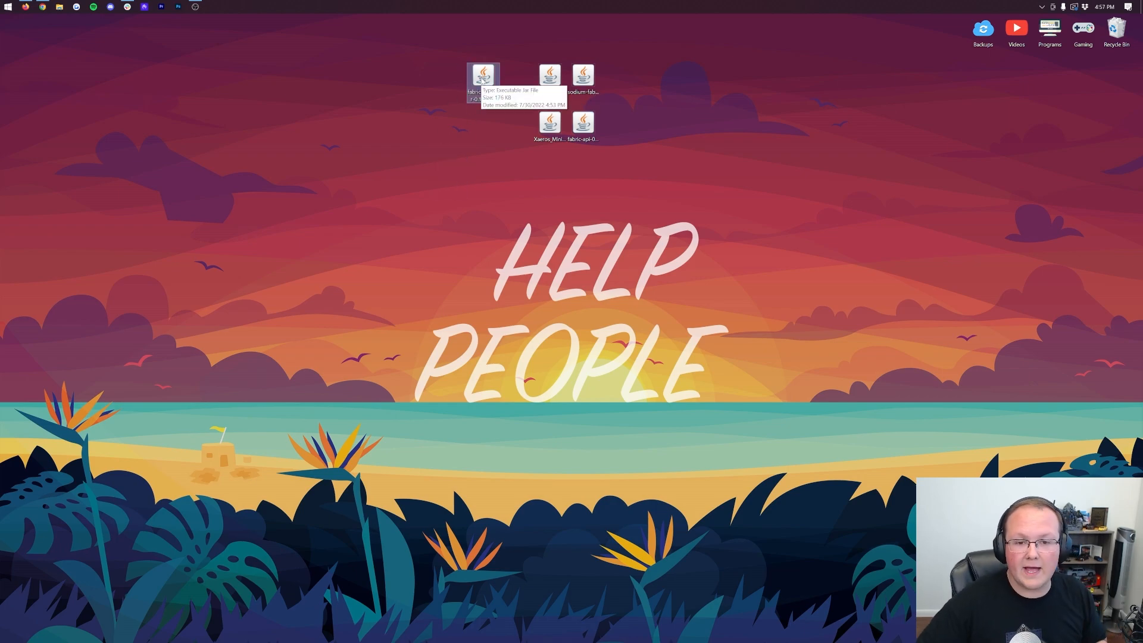
# Launch fabric-installer from the desktop and dismiss the 'How do you want to open this file?' prompt
pyautogui.doubleClick(482, 75)
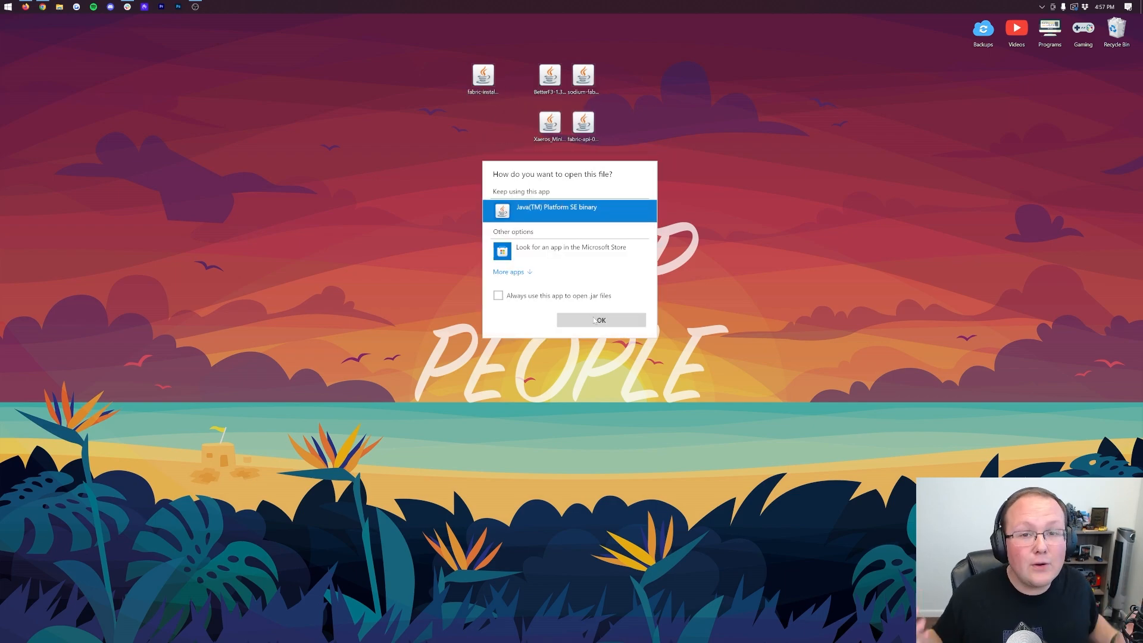
pyautogui.click(600, 320)
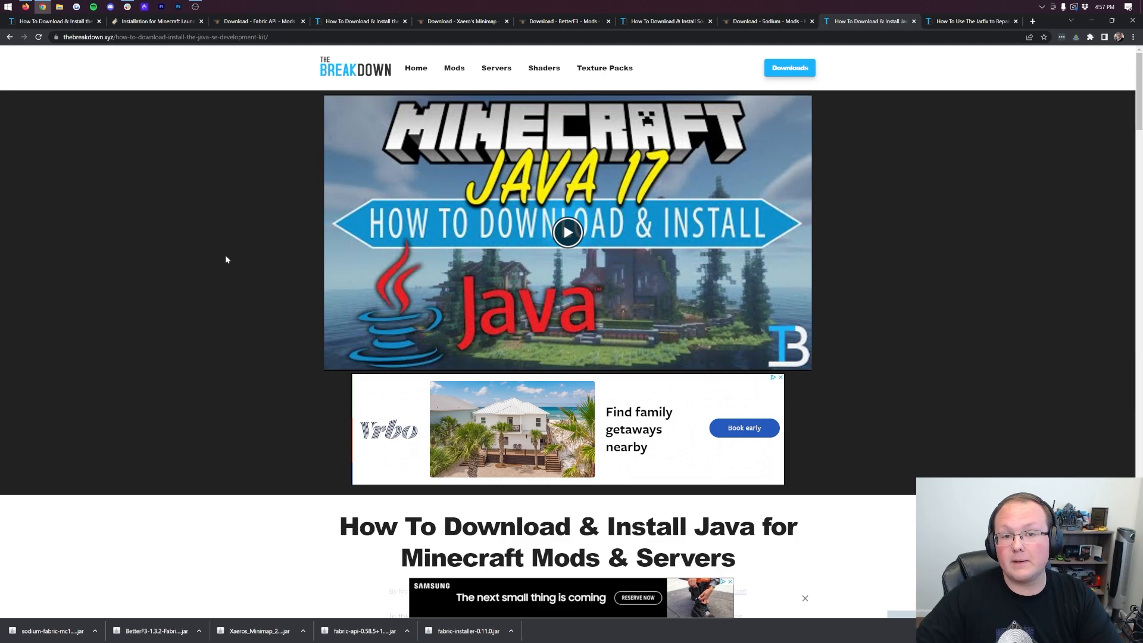
pyautogui.moveTo(281, 281)
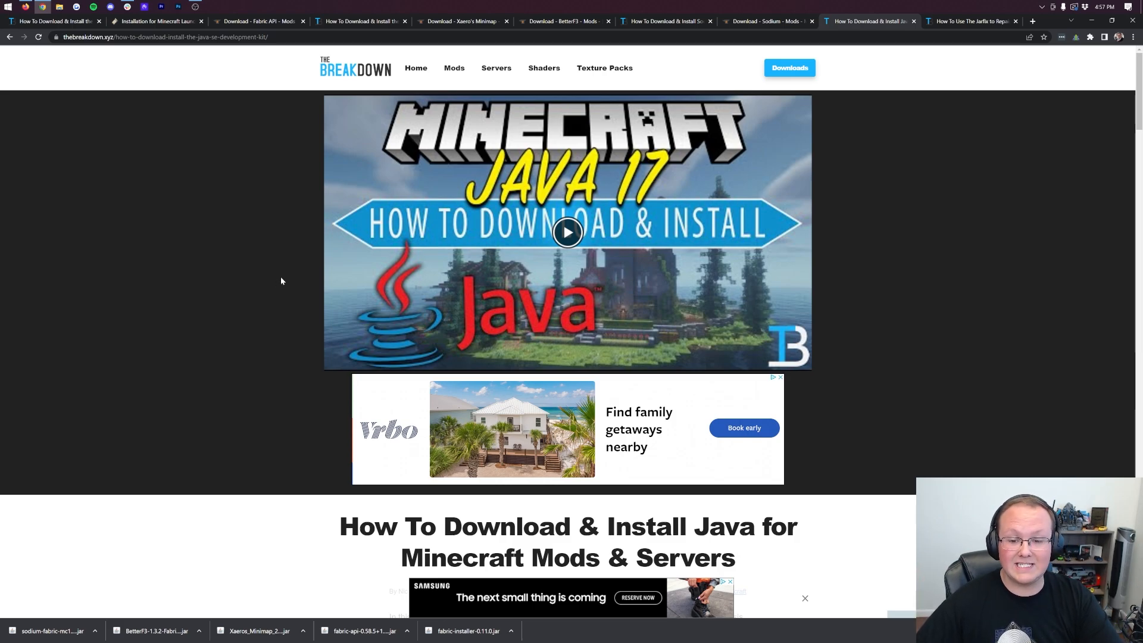
# Scroll through the Java 17 install guide, then minimize the browser back to the desktop
pyautogui.scroll(-3)
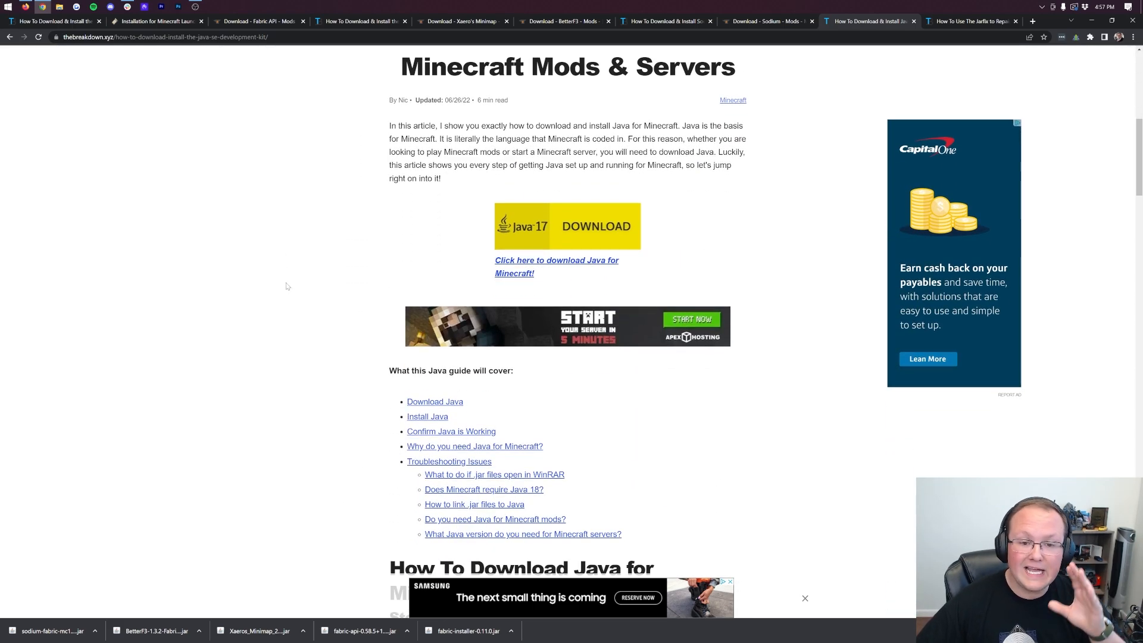
pyautogui.scroll(-3)
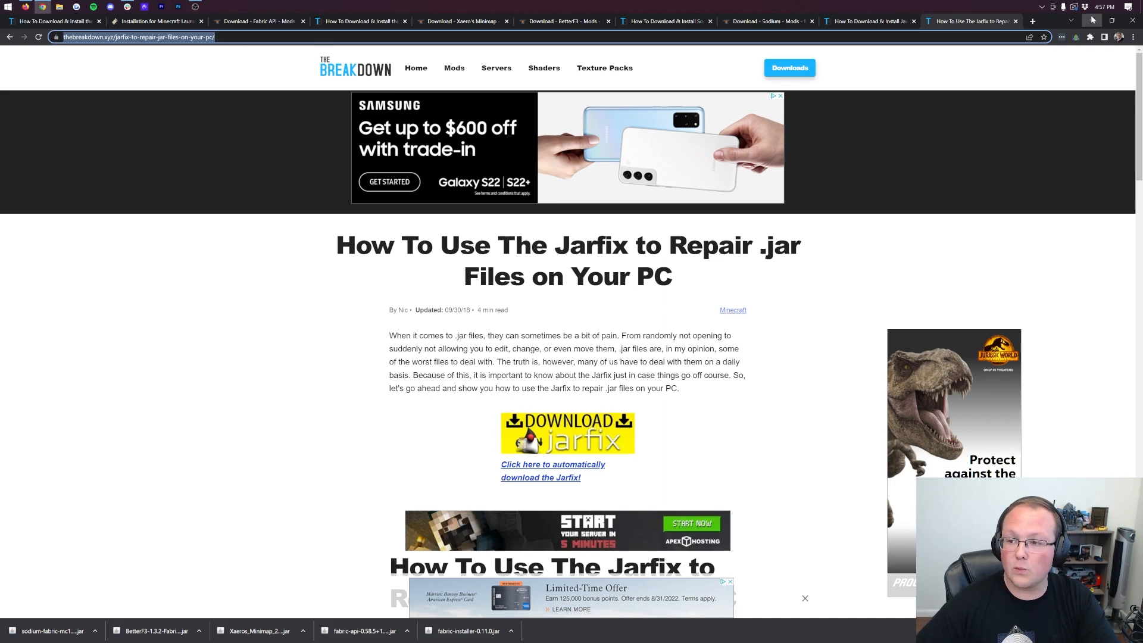
pyautogui.click(1093, 20)
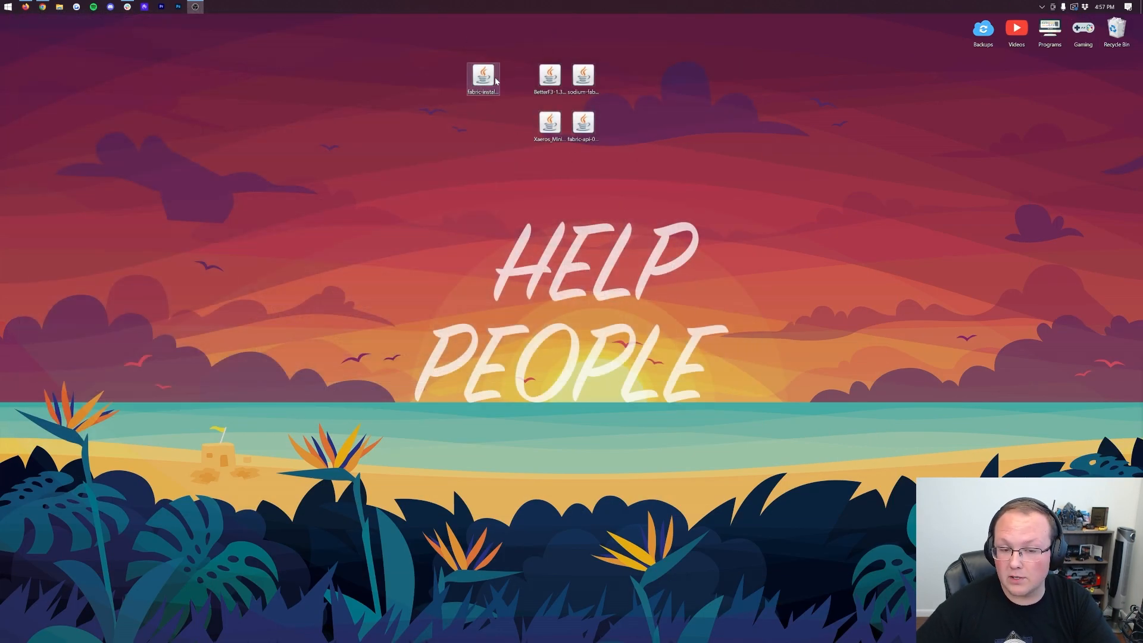
# Run fabric-installer with Java(TM) Platform SE binary and install Fabric Loader 0.14.8 for Minecraft 1.19.1
pyautogui.rightClick(482, 76)
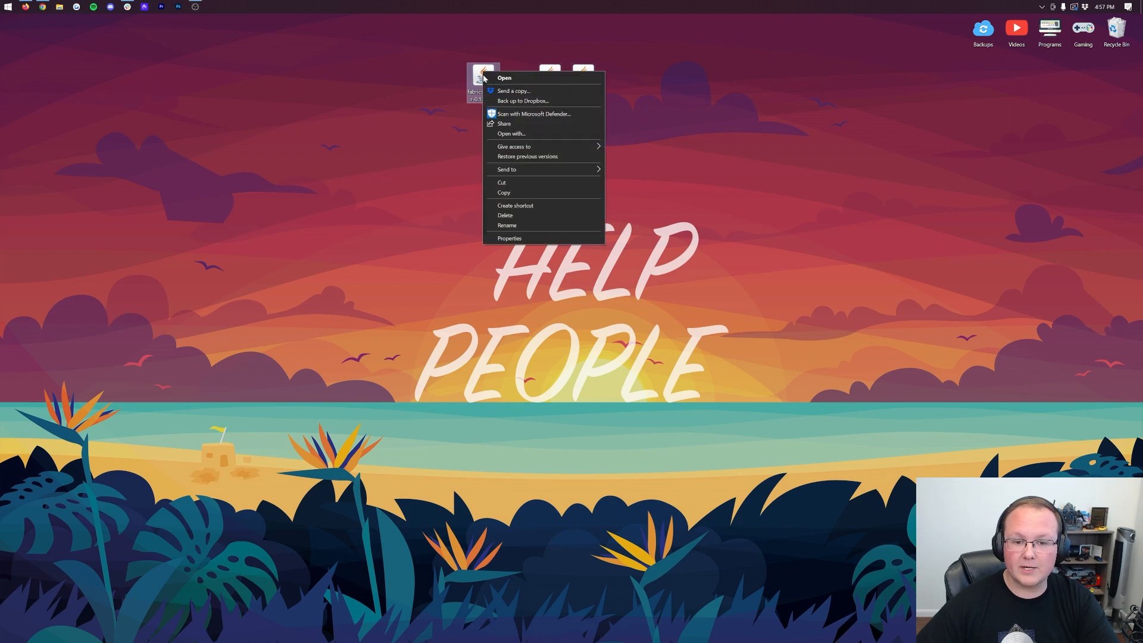
pyautogui.click(503, 78)
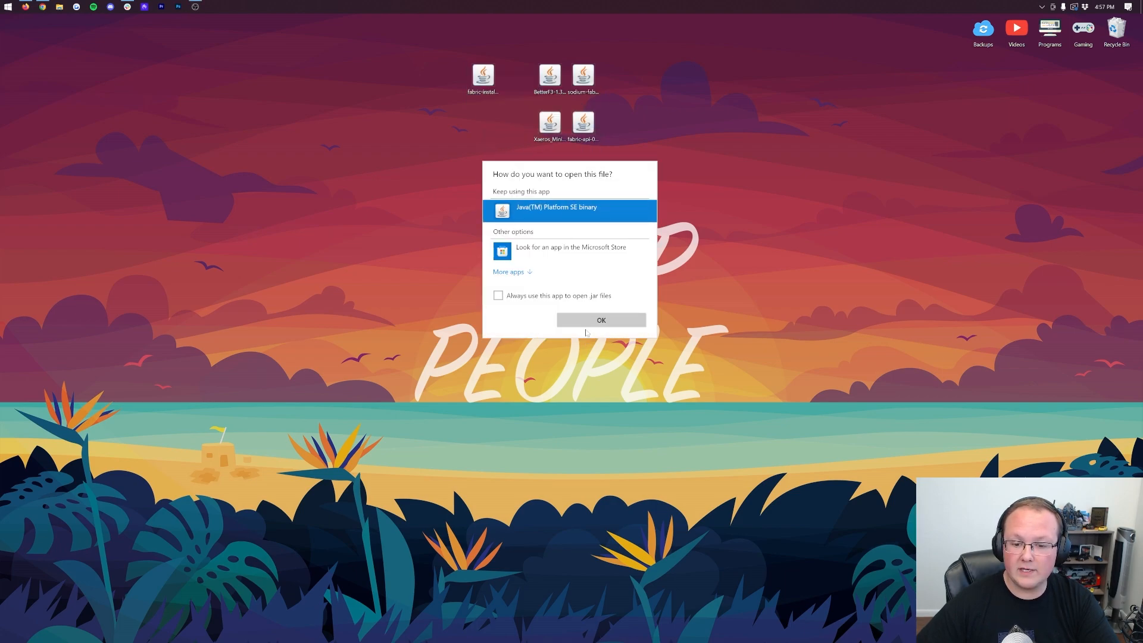
pyautogui.click(600, 319)
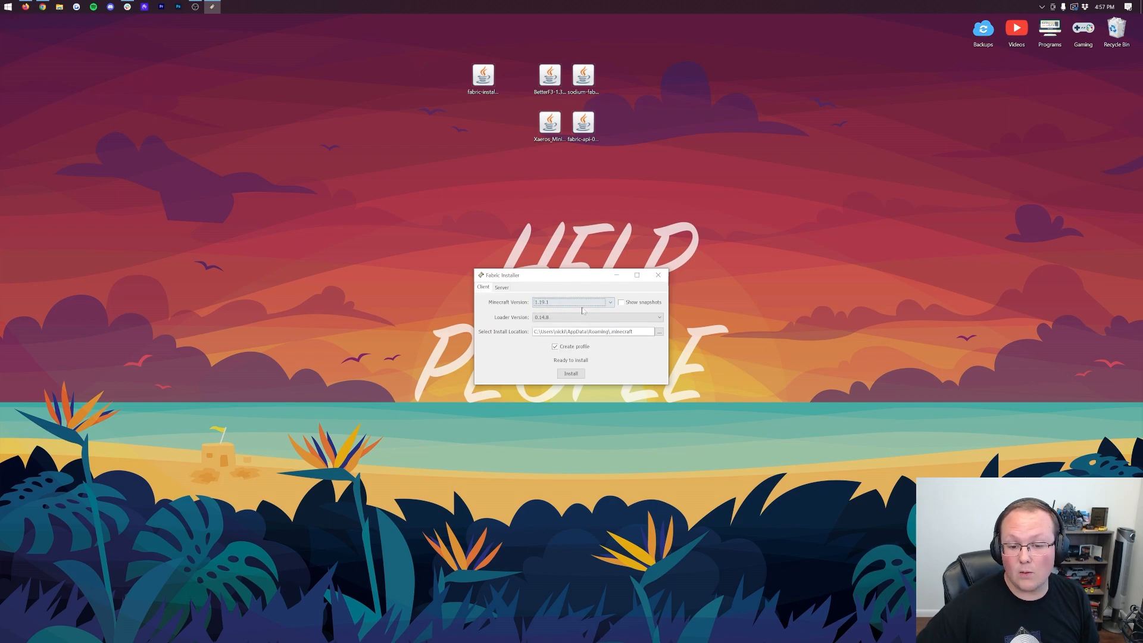
pyautogui.click(570, 373)
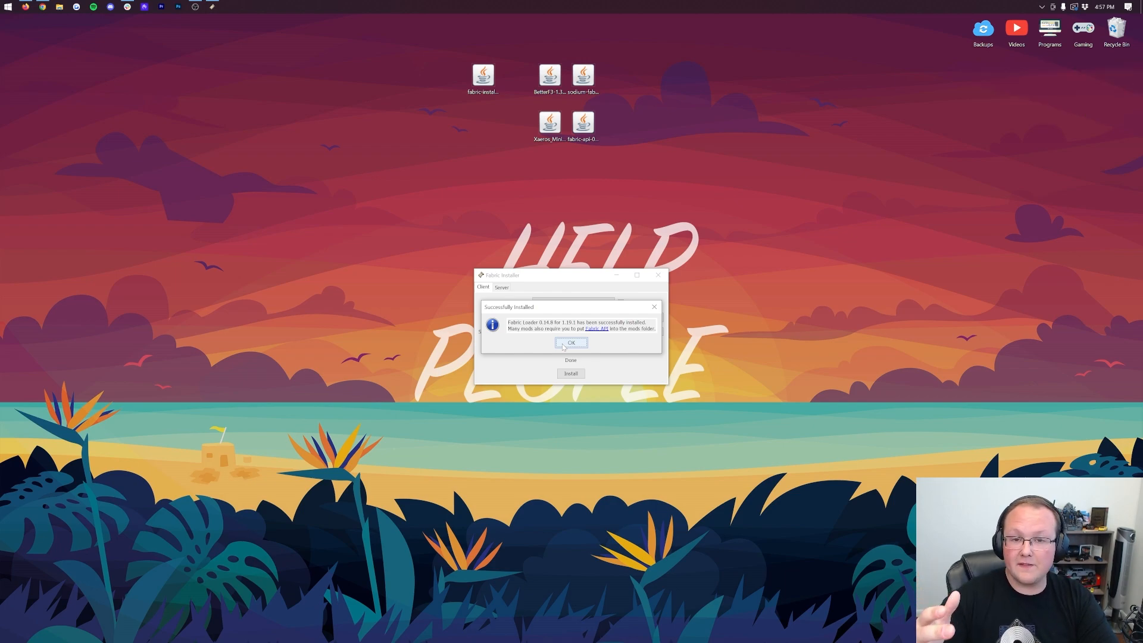
pyautogui.click(570, 343)
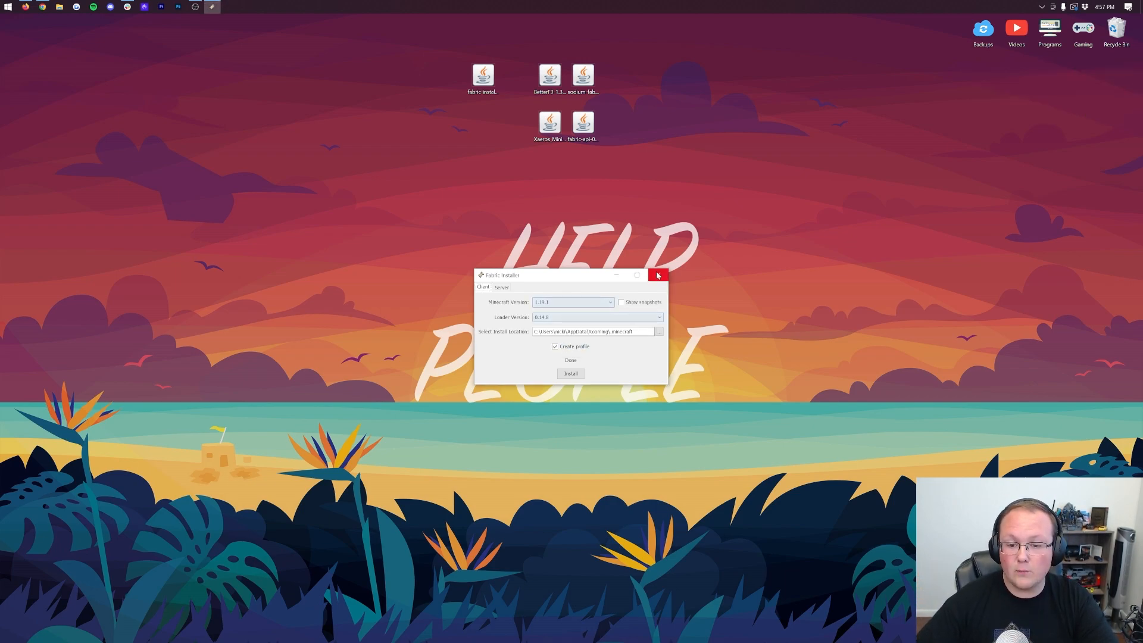
pyautogui.click(657, 275)
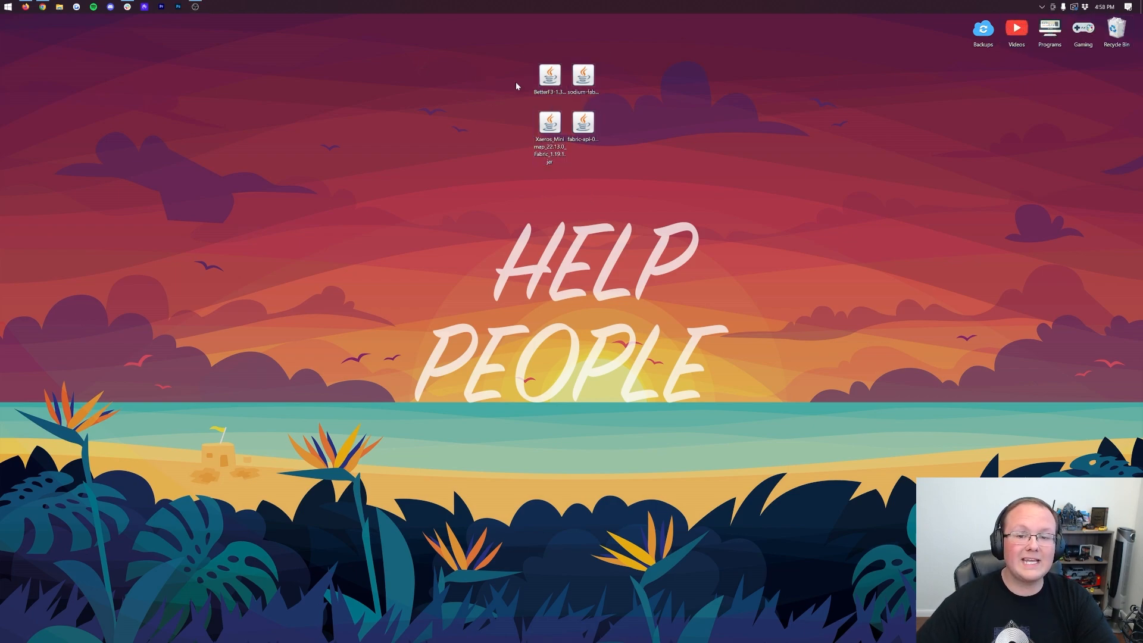
# Start the launcher and show Installations with Modded toggled so fabric-loader-1.19.1 appears
pyautogui.click(10, 7)
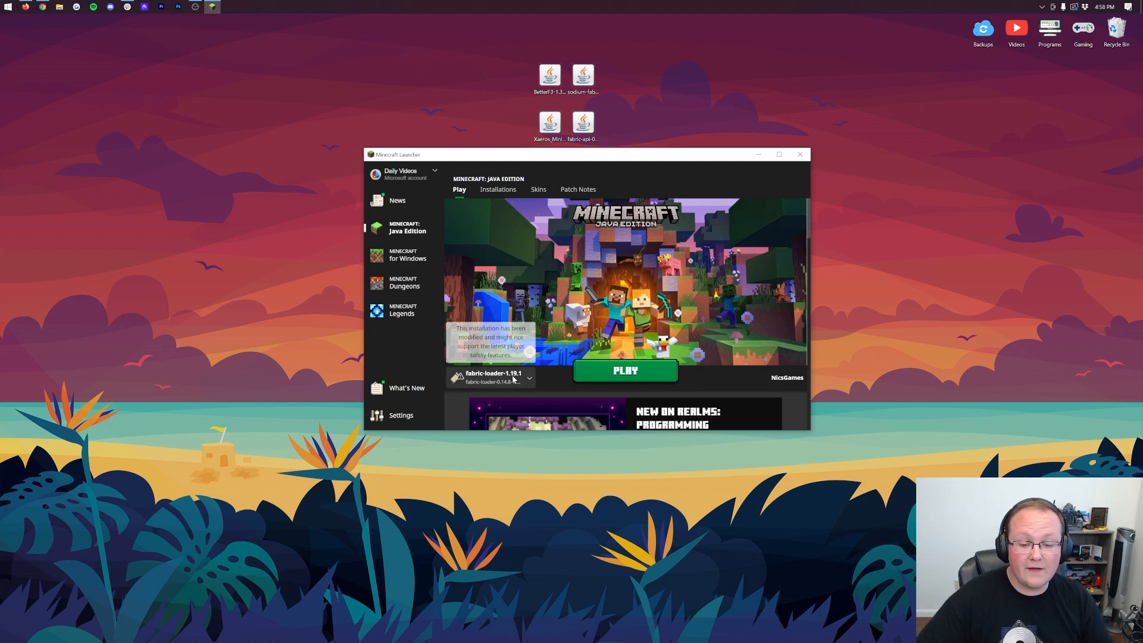
pyautogui.click(528, 377)
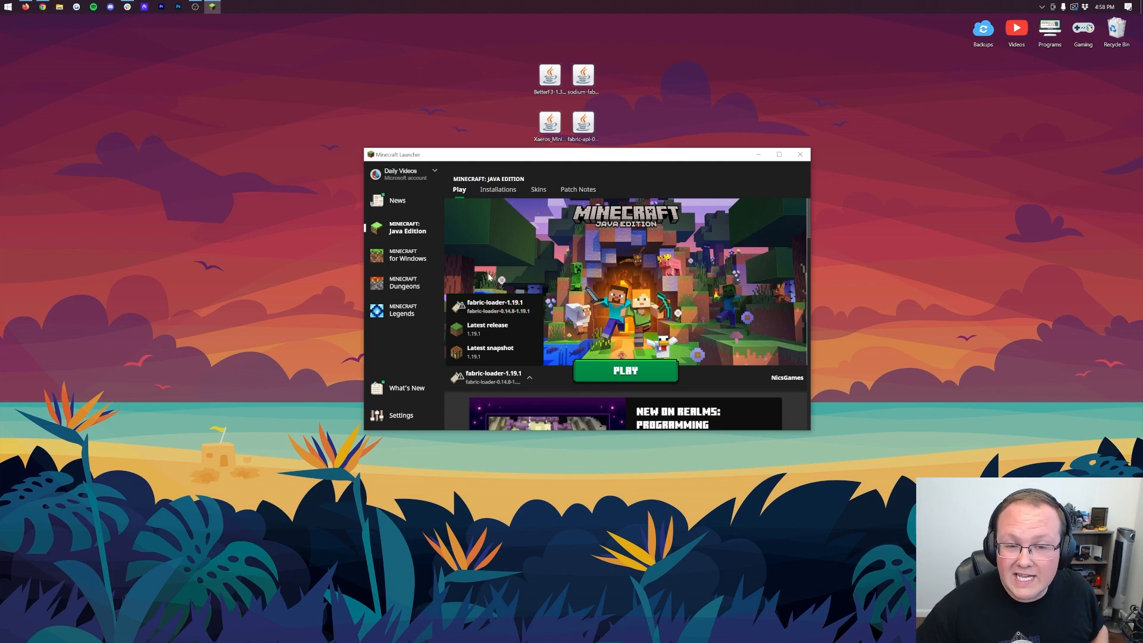
pyautogui.moveTo(487, 251)
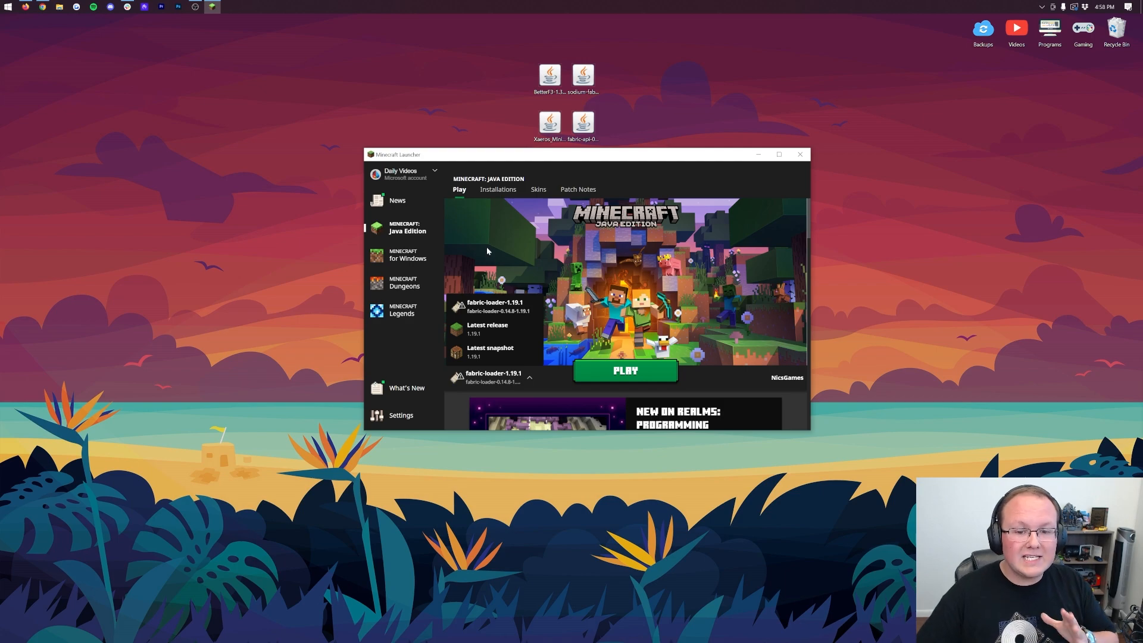
pyautogui.moveTo(498, 190)
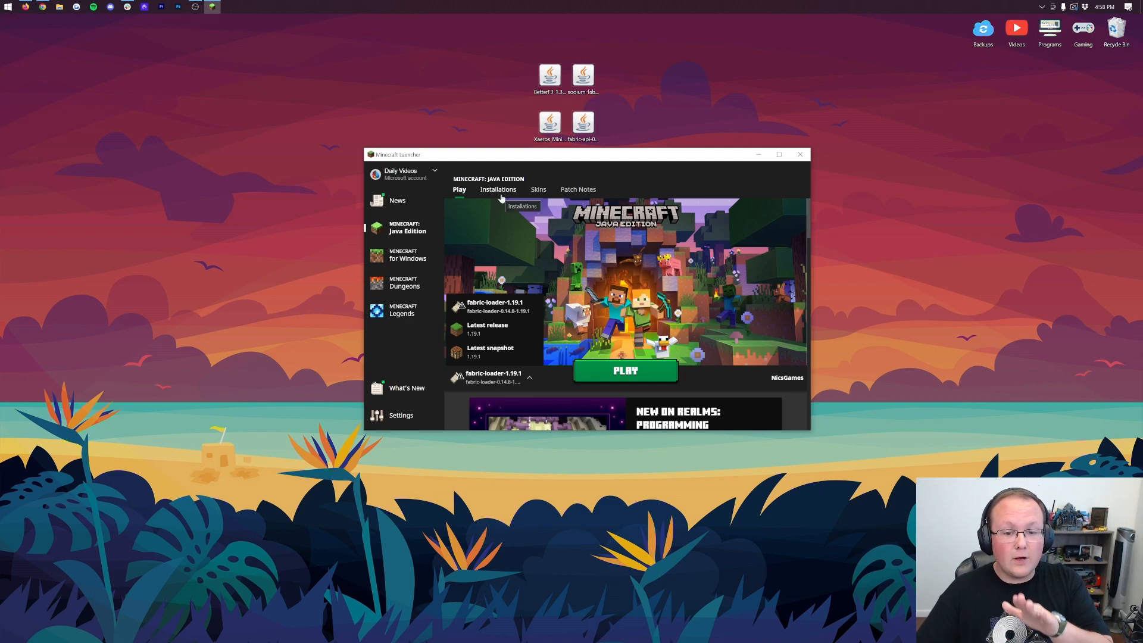
pyautogui.click(498, 189)
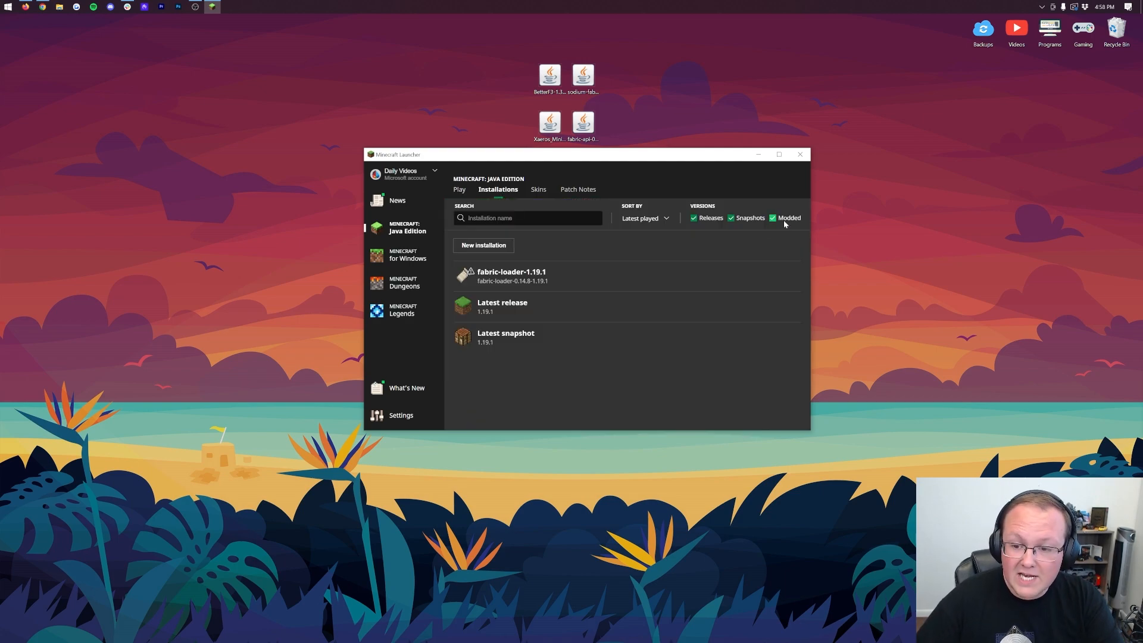
pyautogui.click(772, 218)
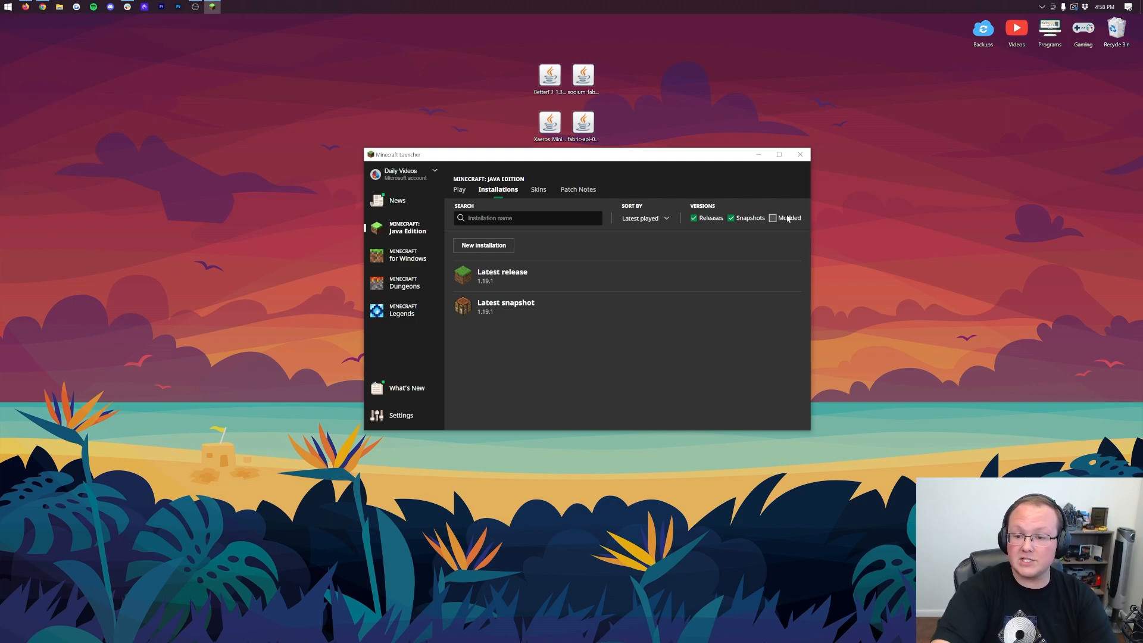
pyautogui.click(772, 217)
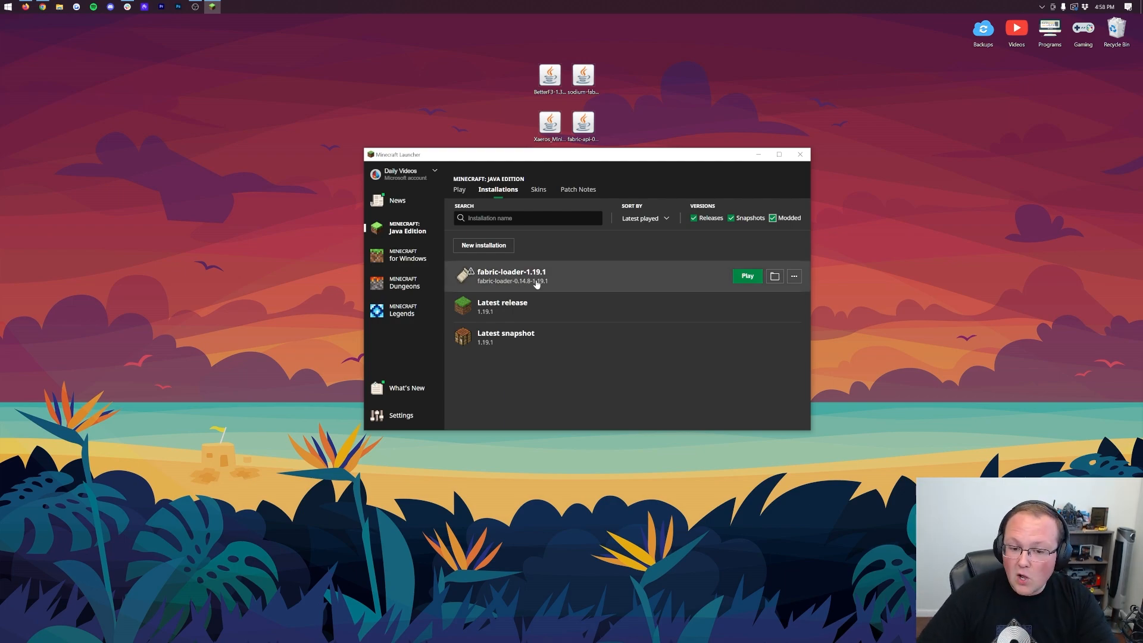
# Create the 'Custom Fabric 1.19.1' installation on fabric-loader-0.14.8-1.19.1 and return to Play
pyautogui.click(482, 245)
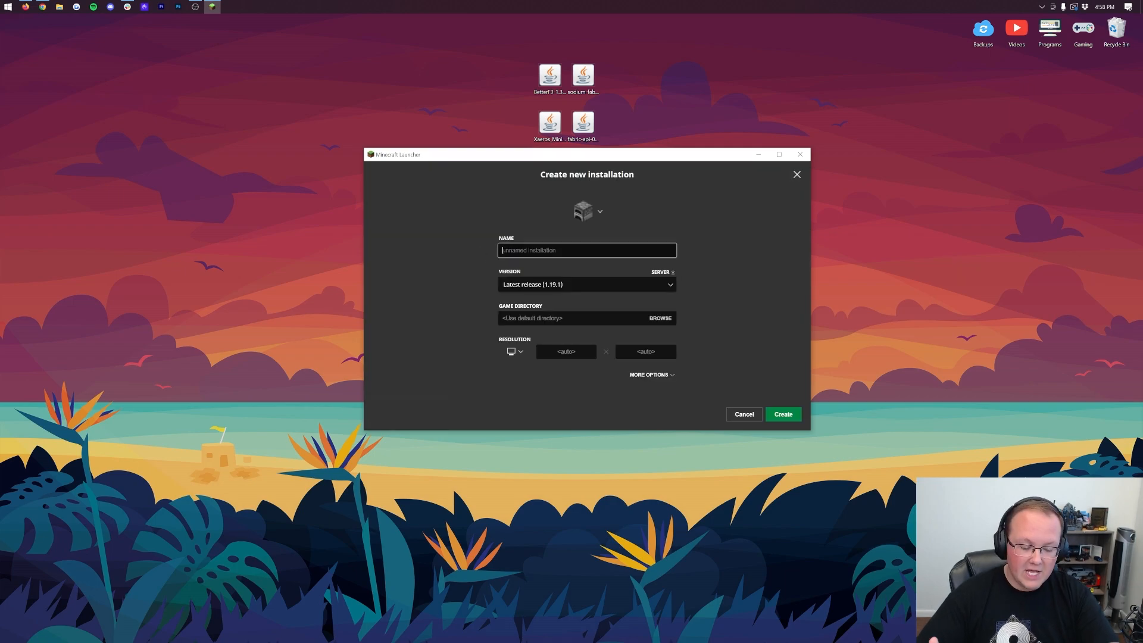
pyautogui.write('Custom Fabric 1.19.1')
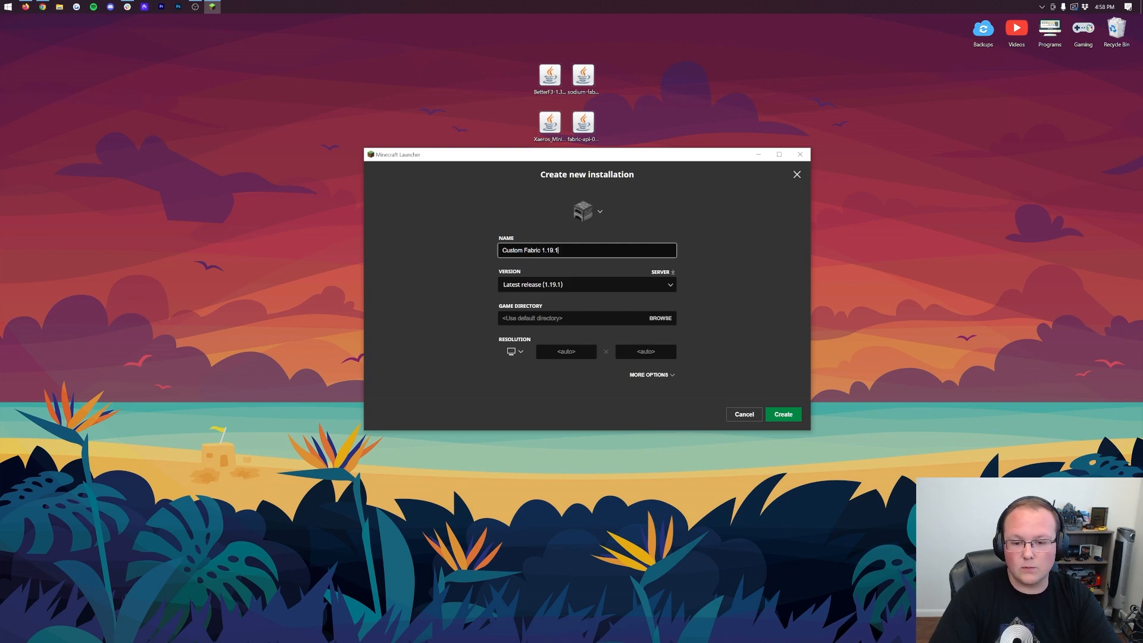
pyautogui.click(586, 285)
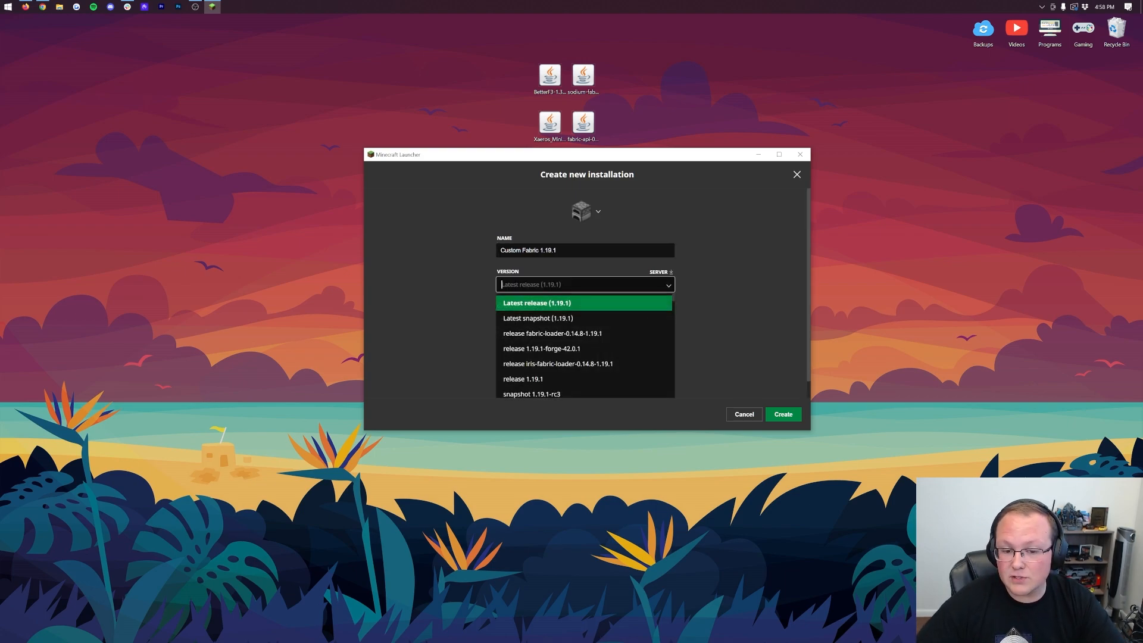
pyautogui.moveTo(583, 333)
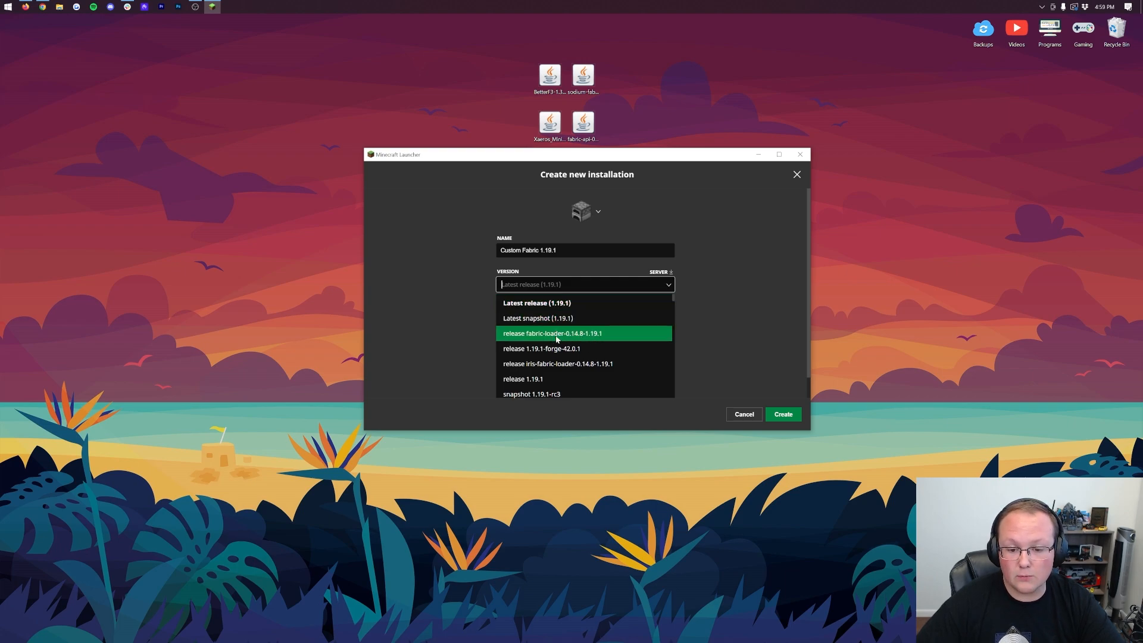
pyautogui.click(552, 333)
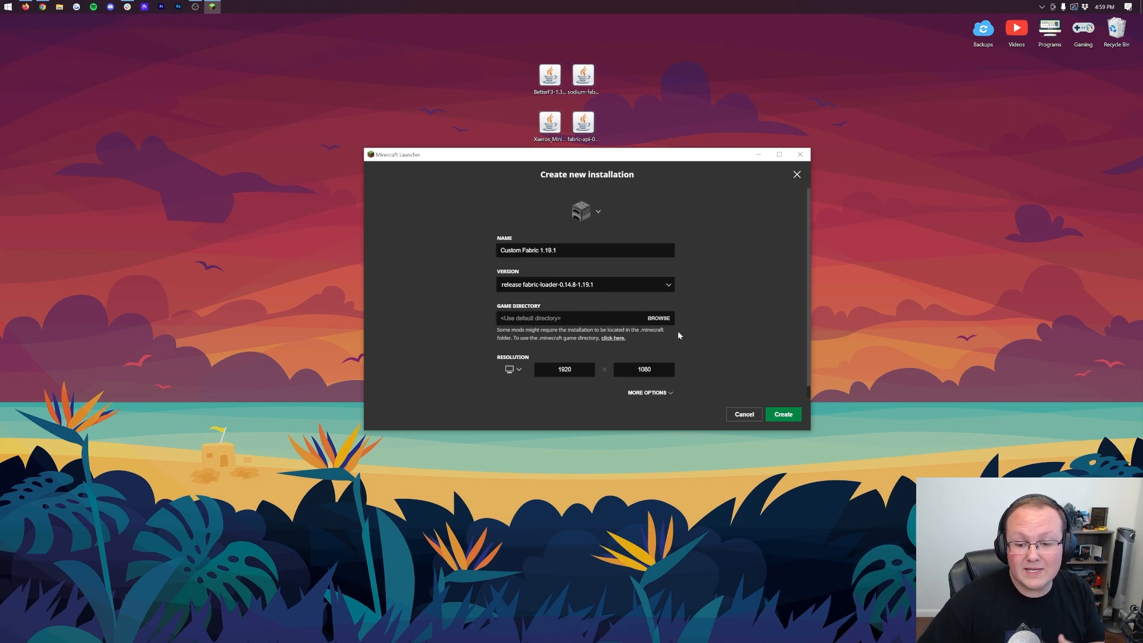
pyautogui.click(782, 415)
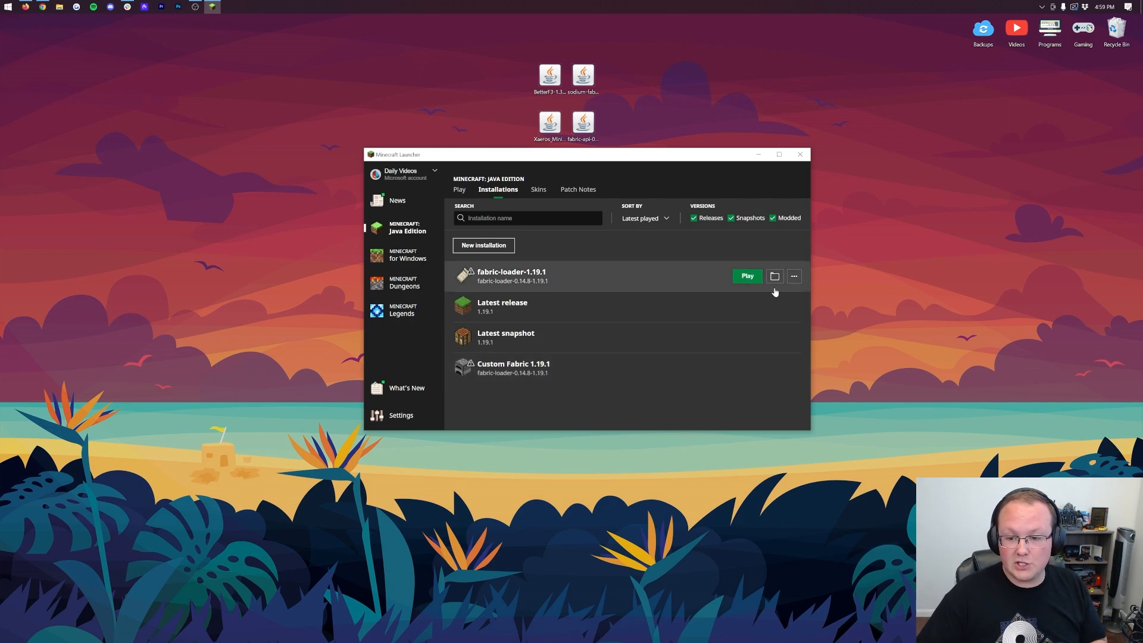
pyautogui.click(460, 189)
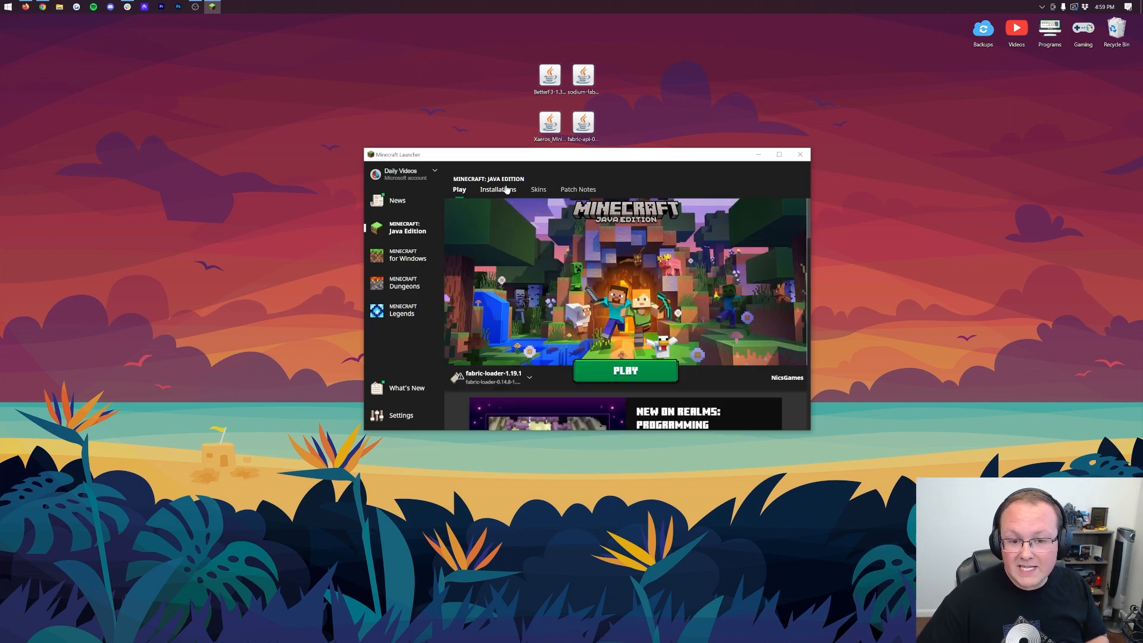
# Create a new folder named 'mods' inside the .minecraft game folder
pyautogui.click(498, 189)
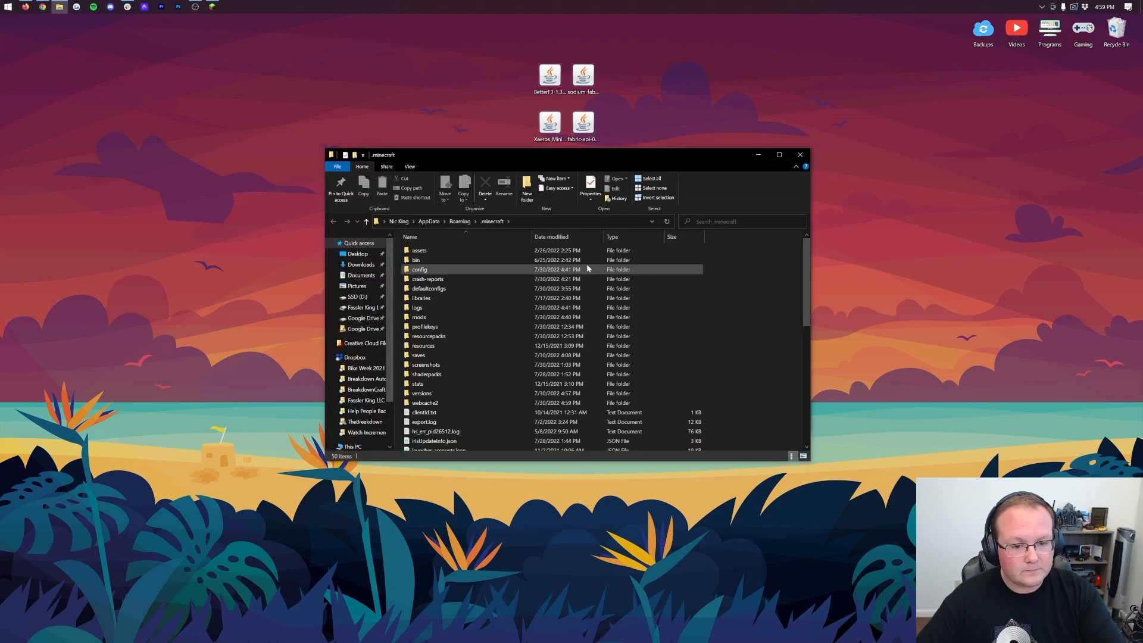
pyautogui.moveTo(419, 250)
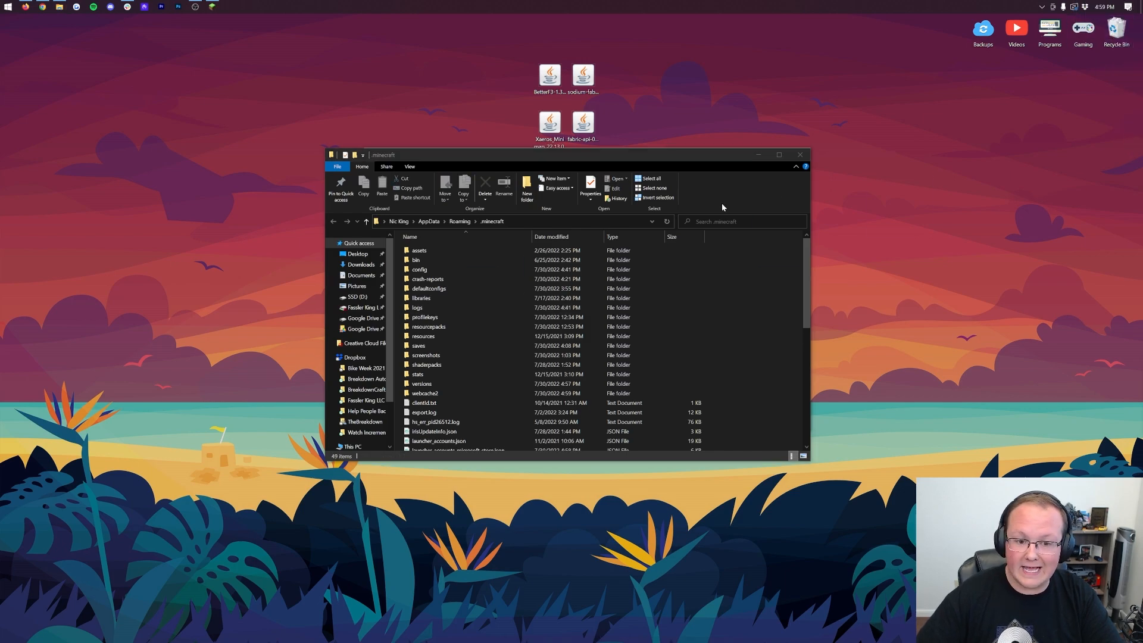
pyautogui.moveTo(397, 254)
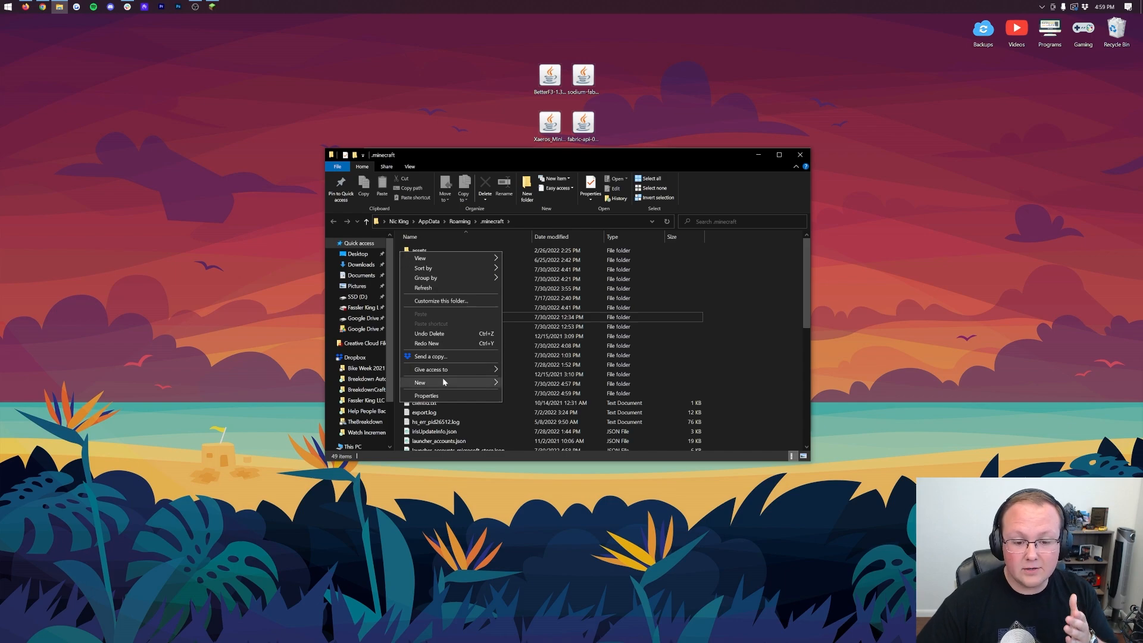
pyautogui.click(420, 383)
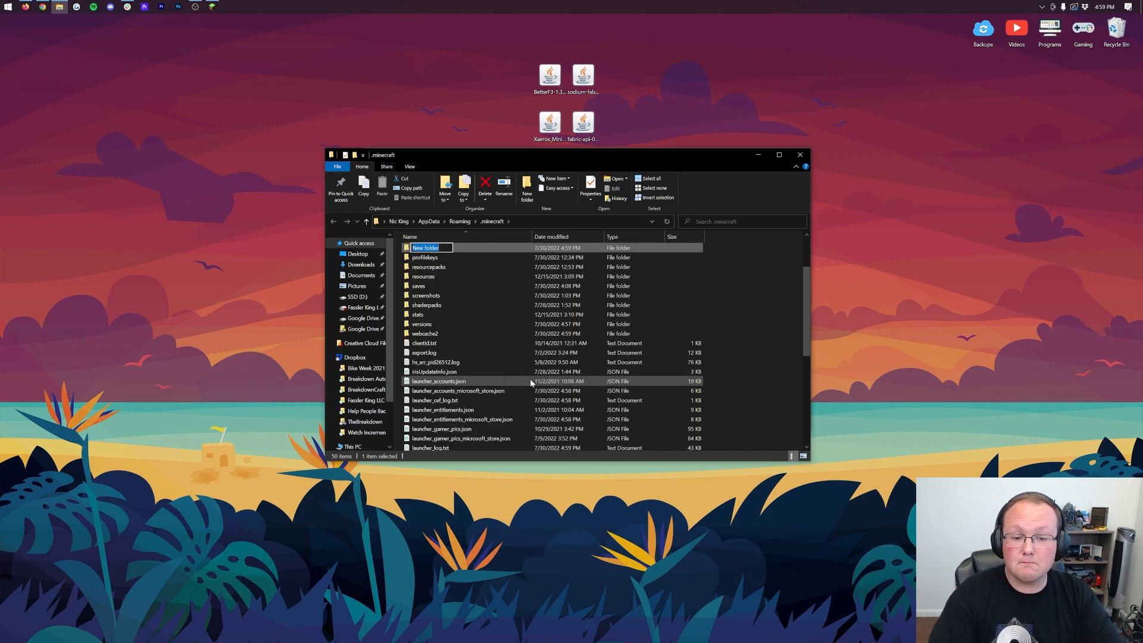
pyautogui.write('mods')
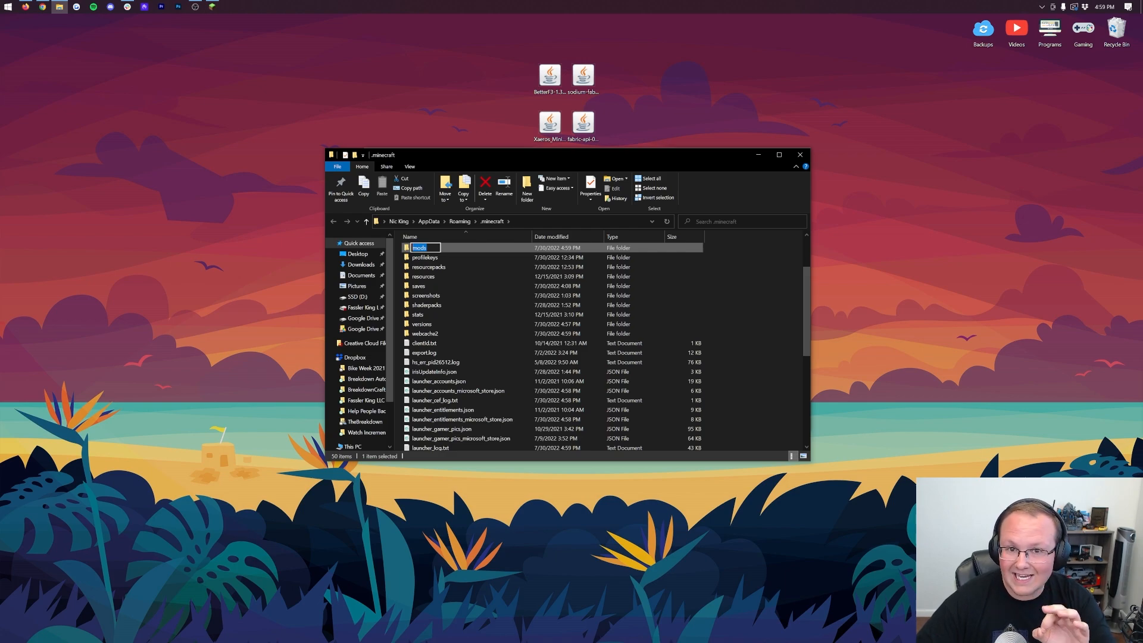
pyautogui.doubleClick(418, 248)
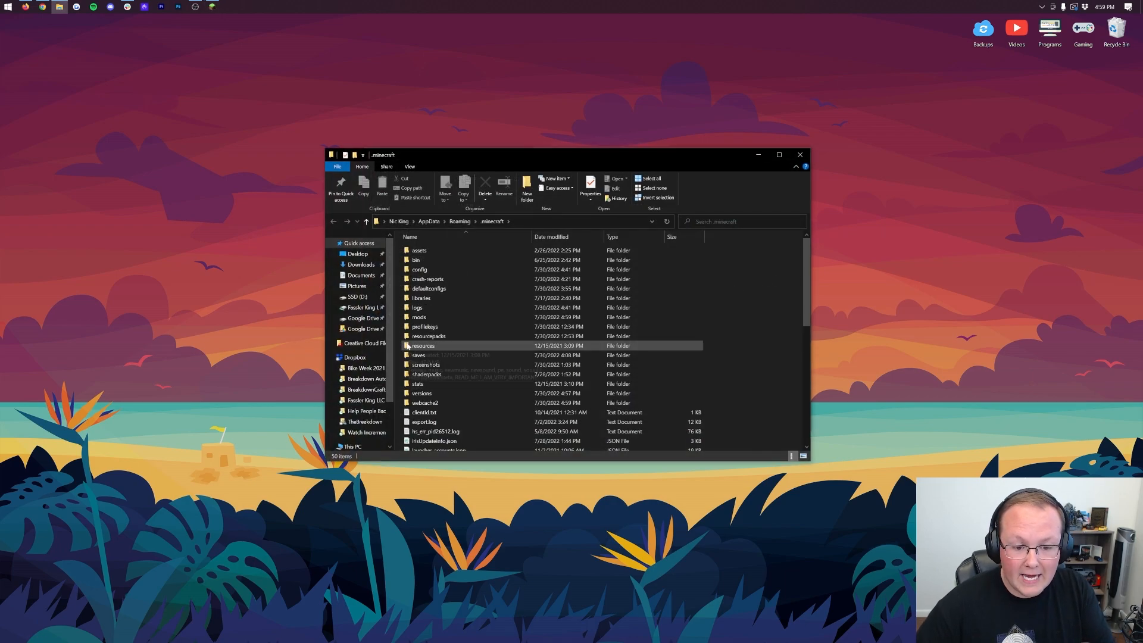
pyautogui.doubleClick(419, 326)
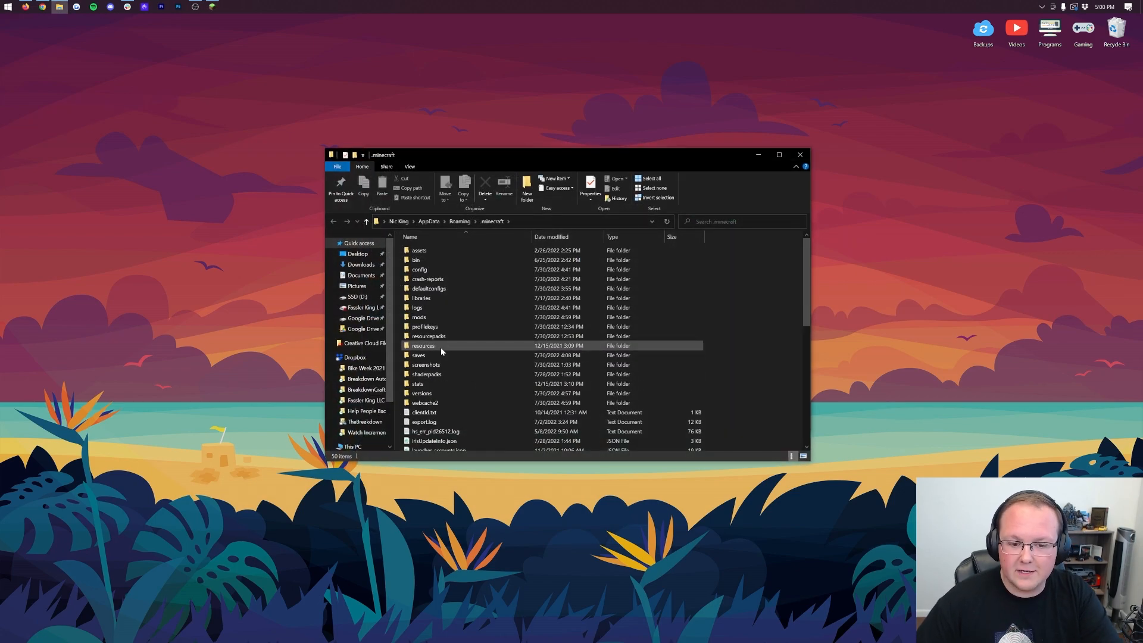
pyautogui.doubleClick(419, 327)
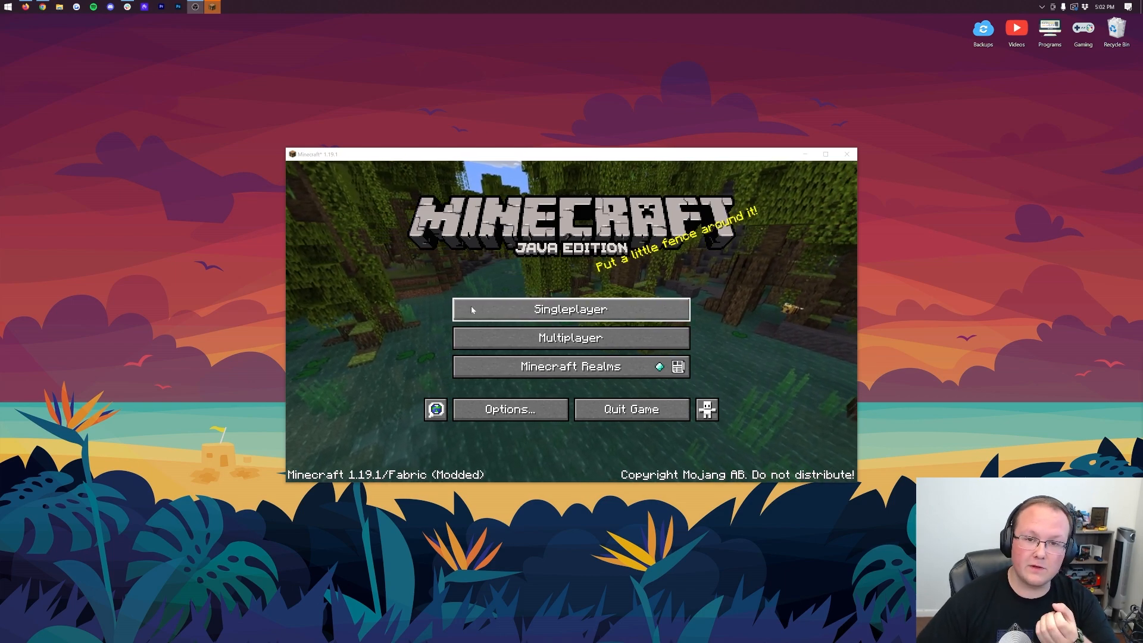
# Start a new singleplayer world named 'Fabric Mods' and toggle its game mode to Hardcore
pyautogui.click(570, 310)
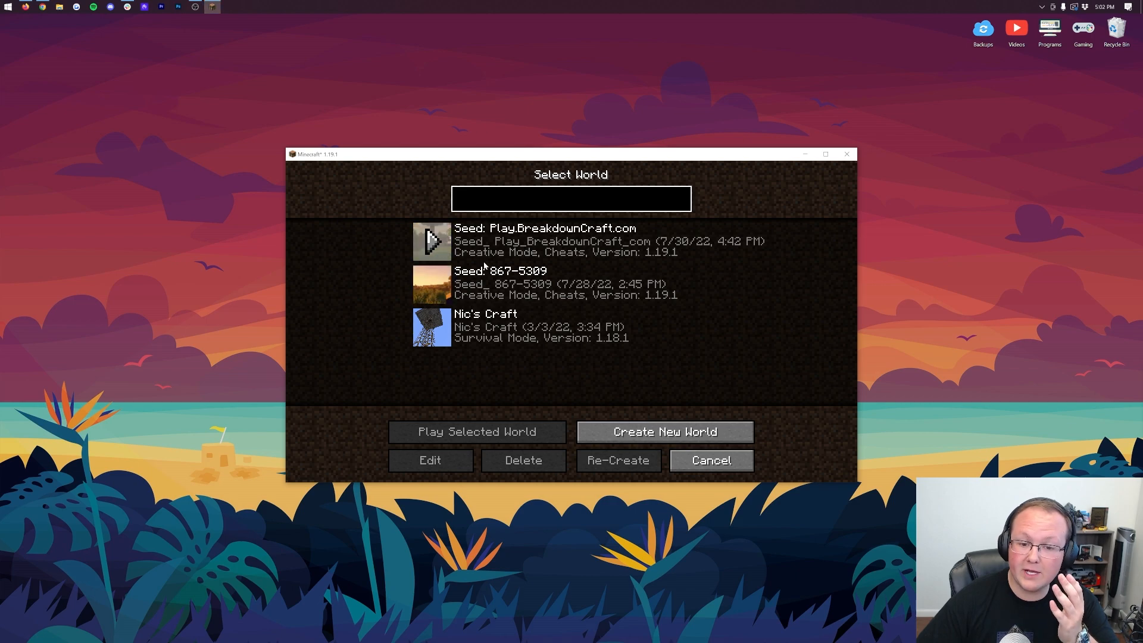
pyautogui.click(663, 431)
pyautogui.write('Fabric Mods')
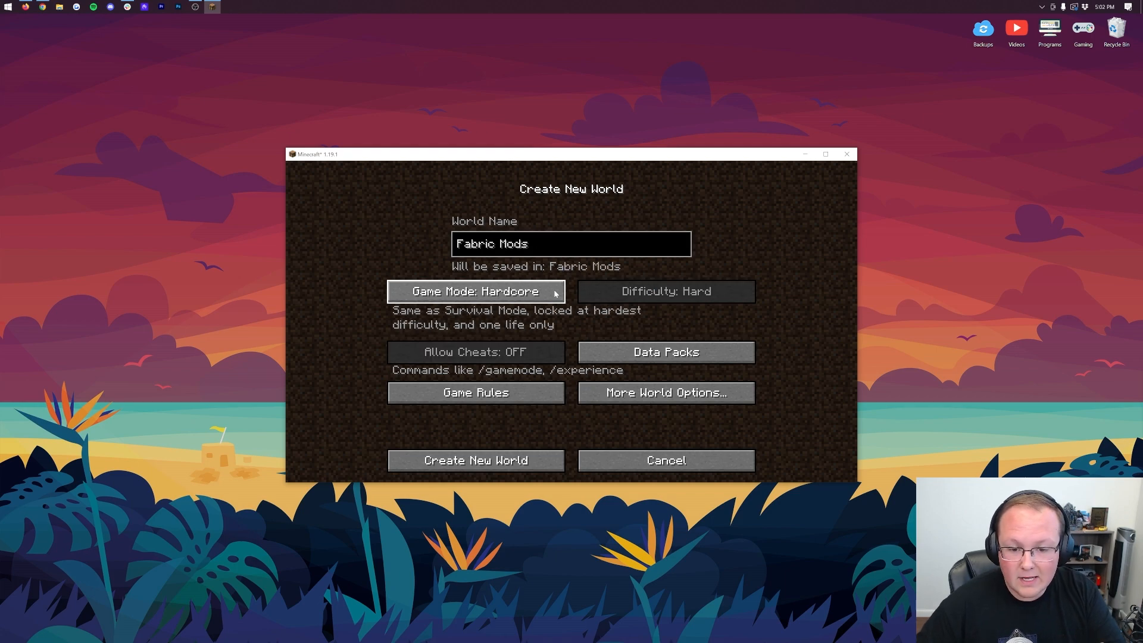
pyautogui.click(475, 460)
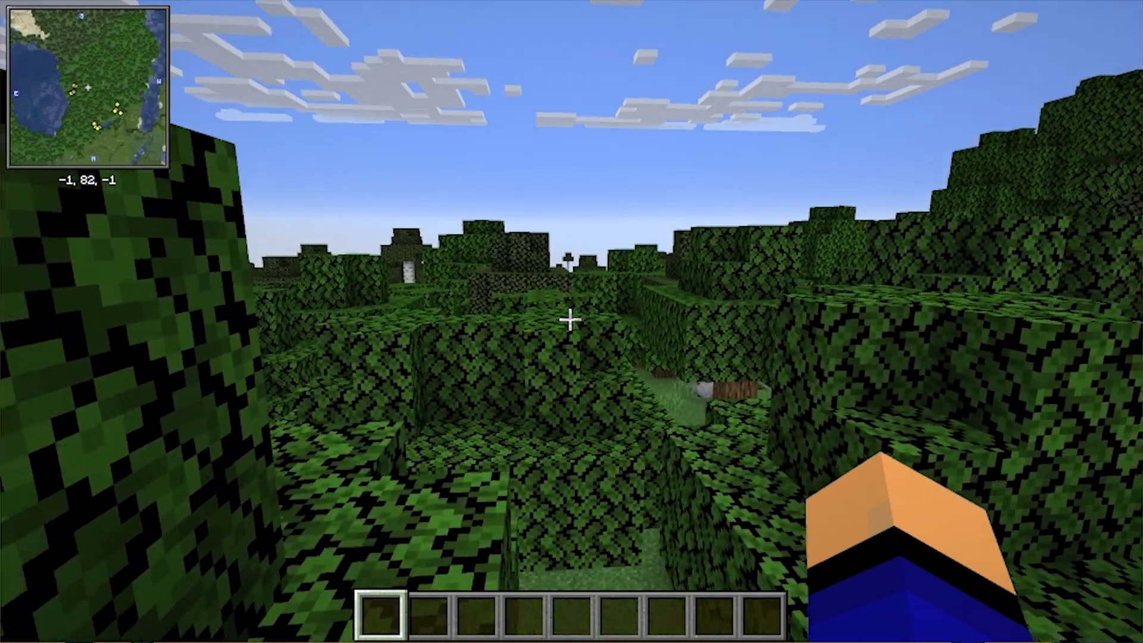
pyautogui.press('Escape')
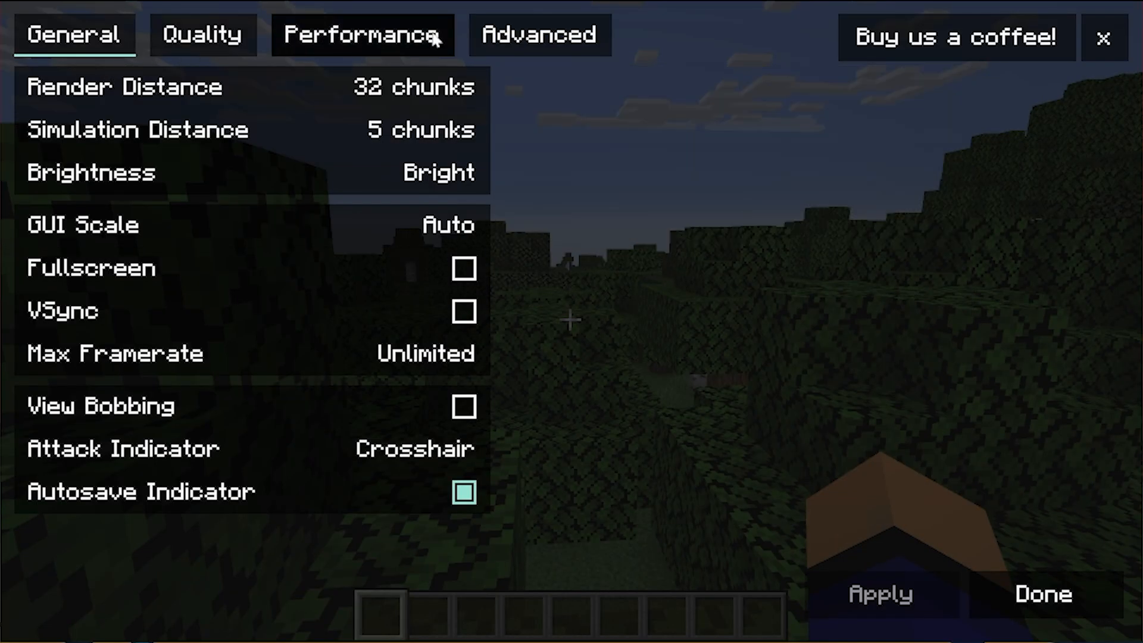
pyautogui.click(362, 34)
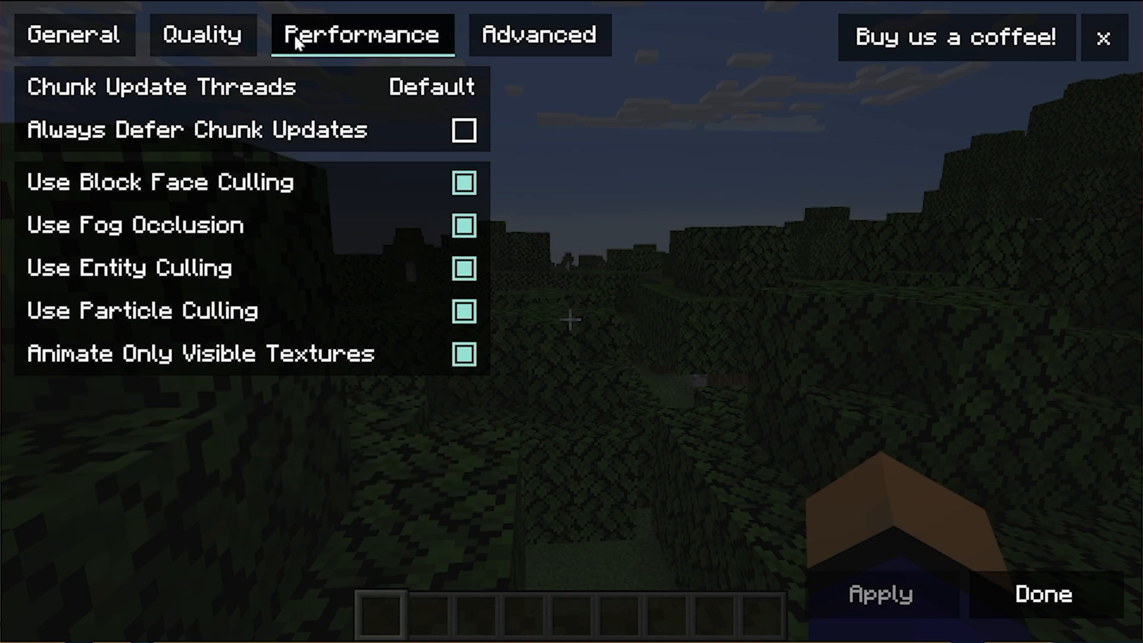
pyautogui.click(74, 34)
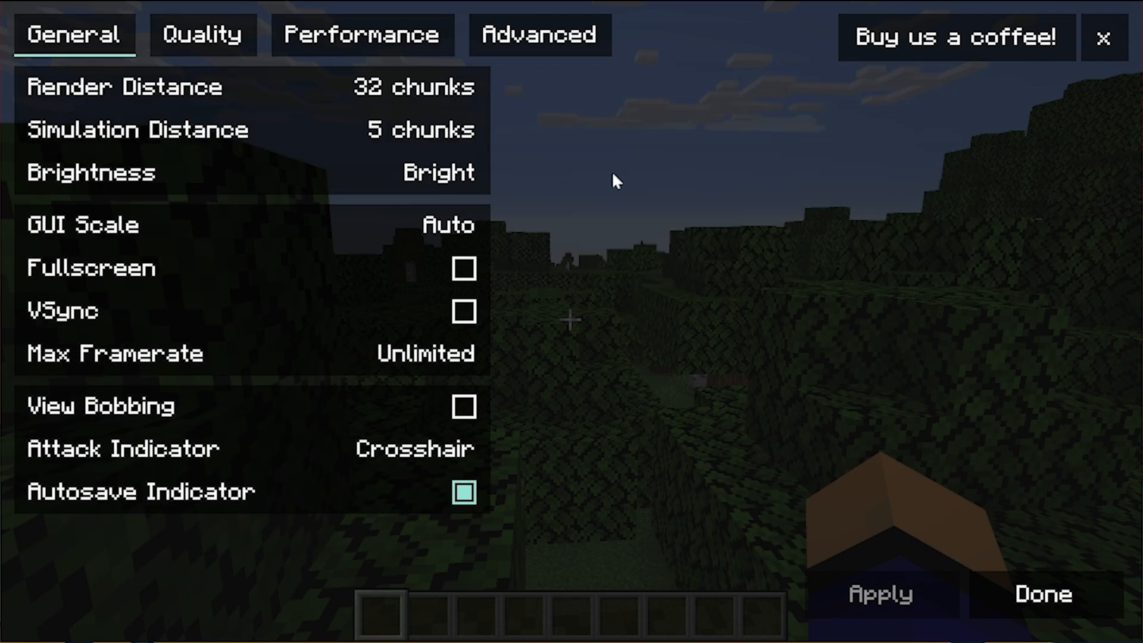
pyautogui.click(1041, 593)
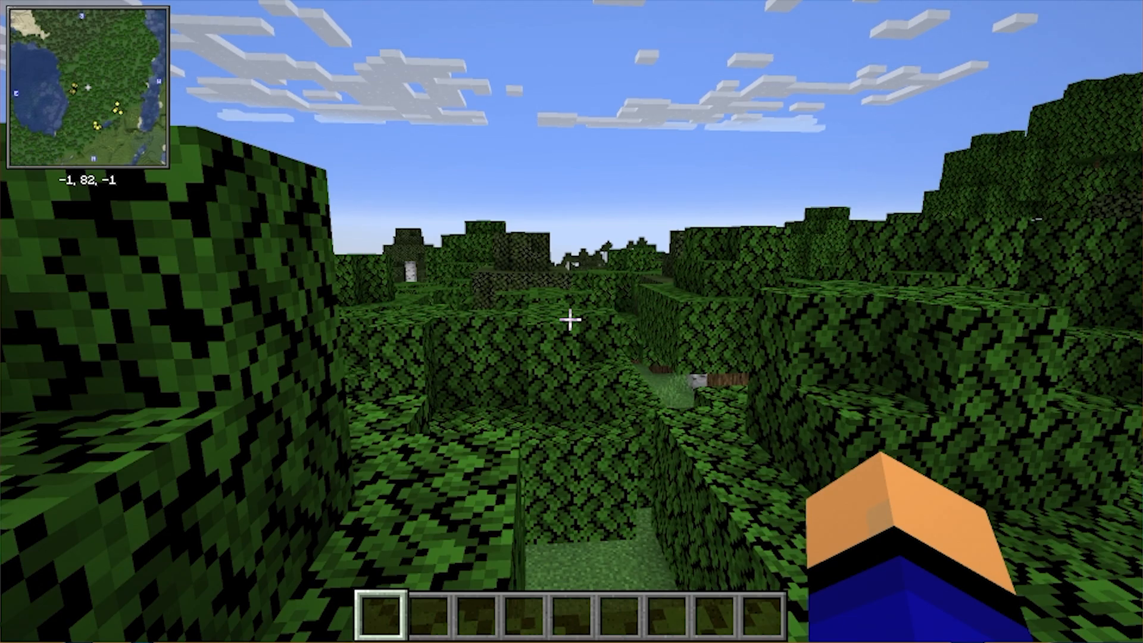
pyautogui.press('w')
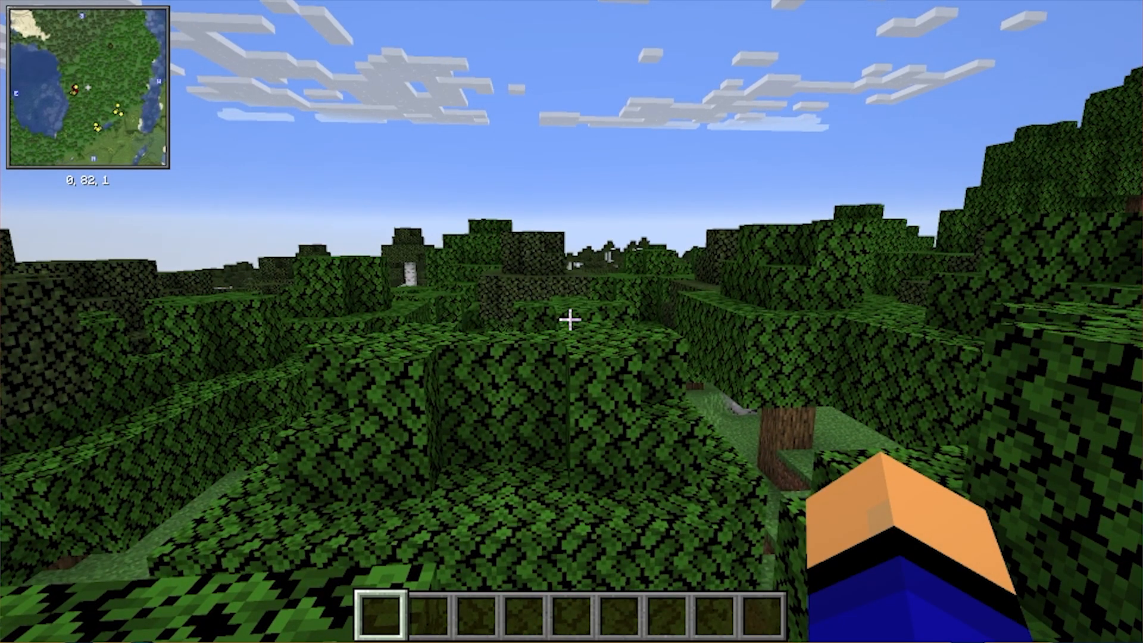
pyautogui.press('F3')
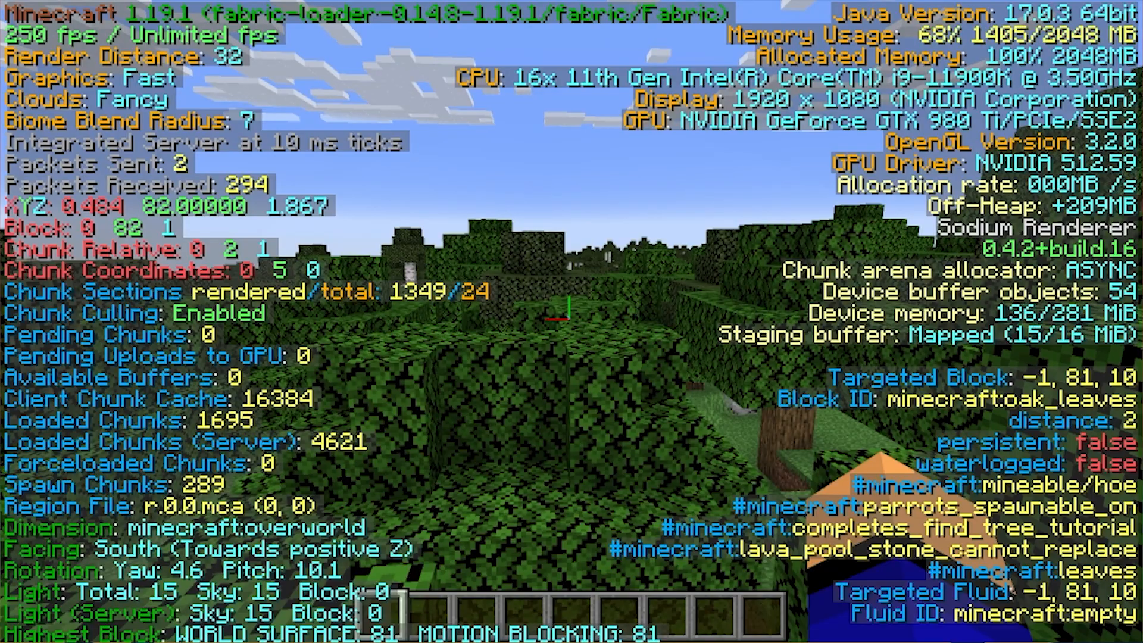
pyautogui.press('F3')
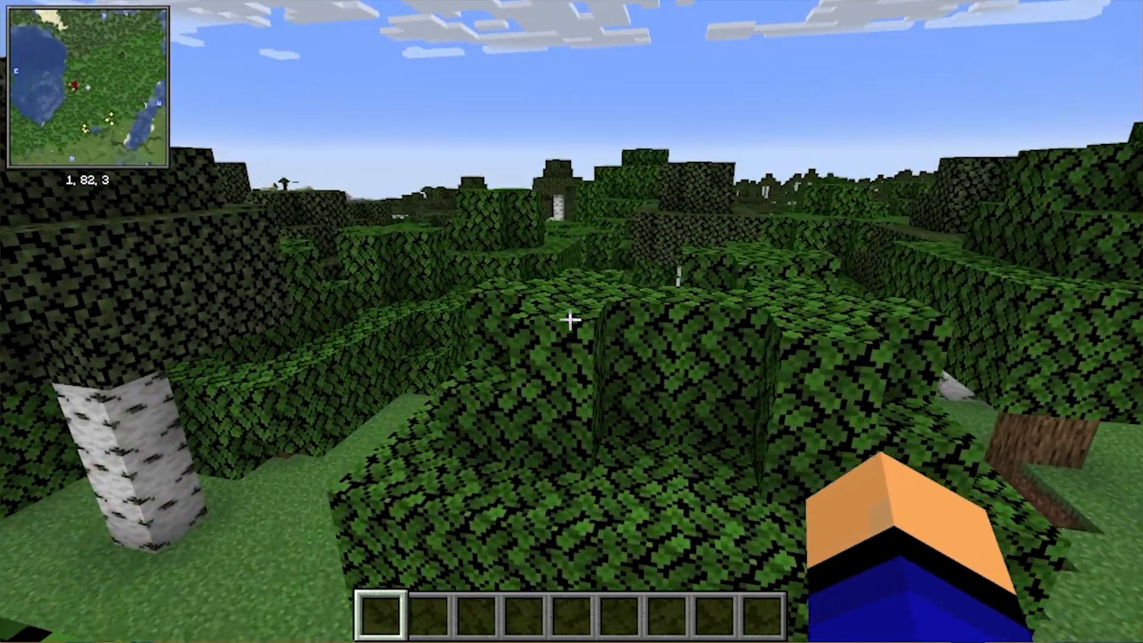
pyautogui.press('w')
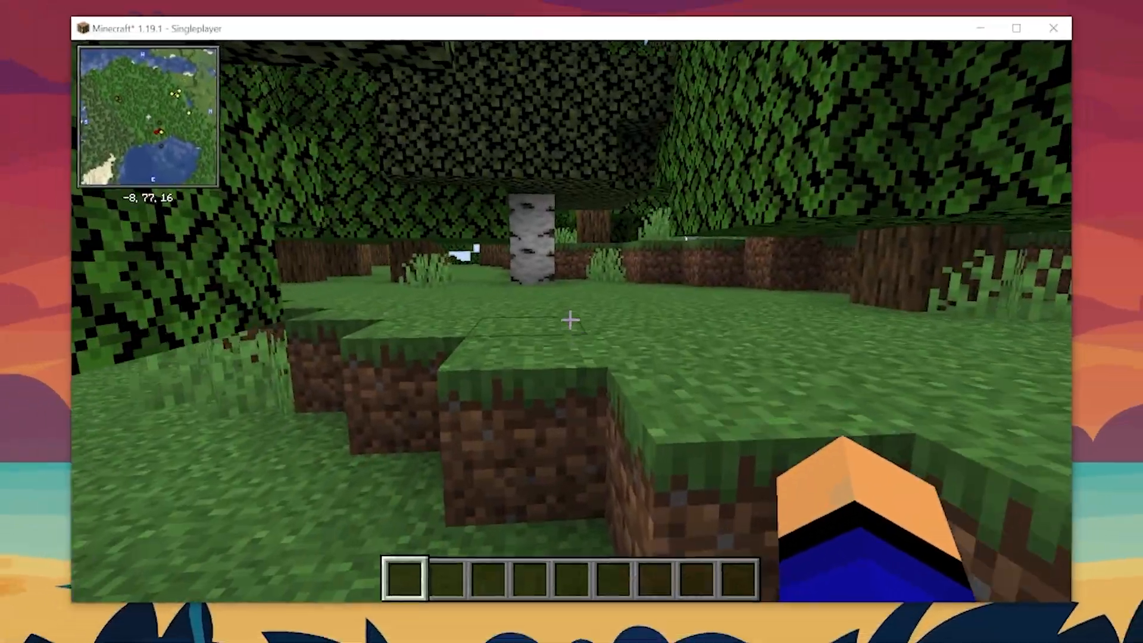
pyautogui.click(1016, 27)
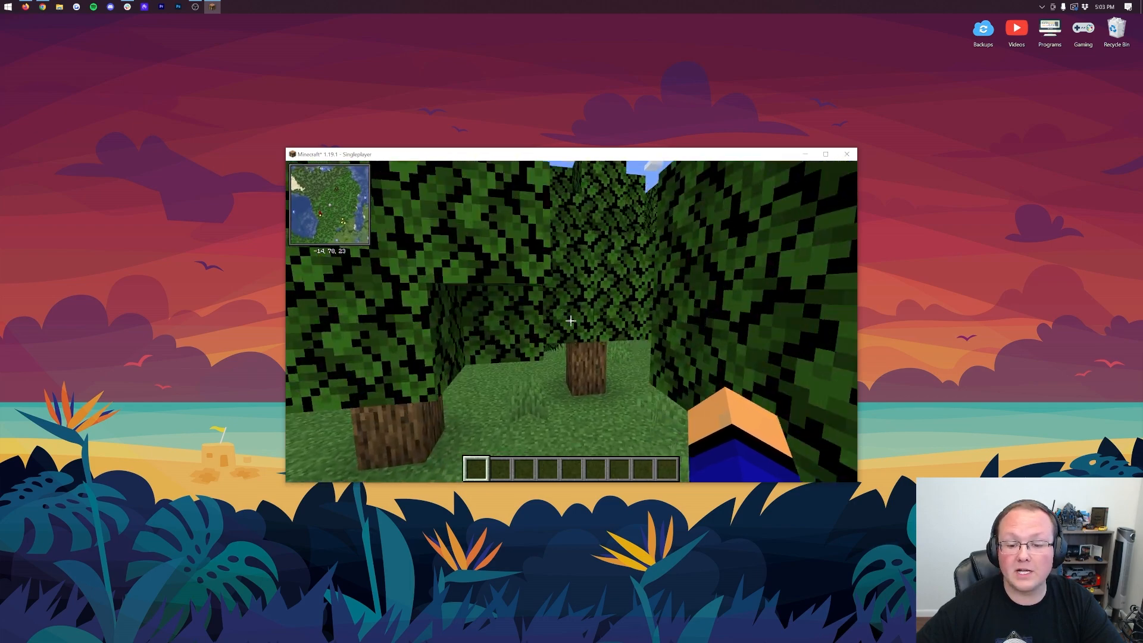